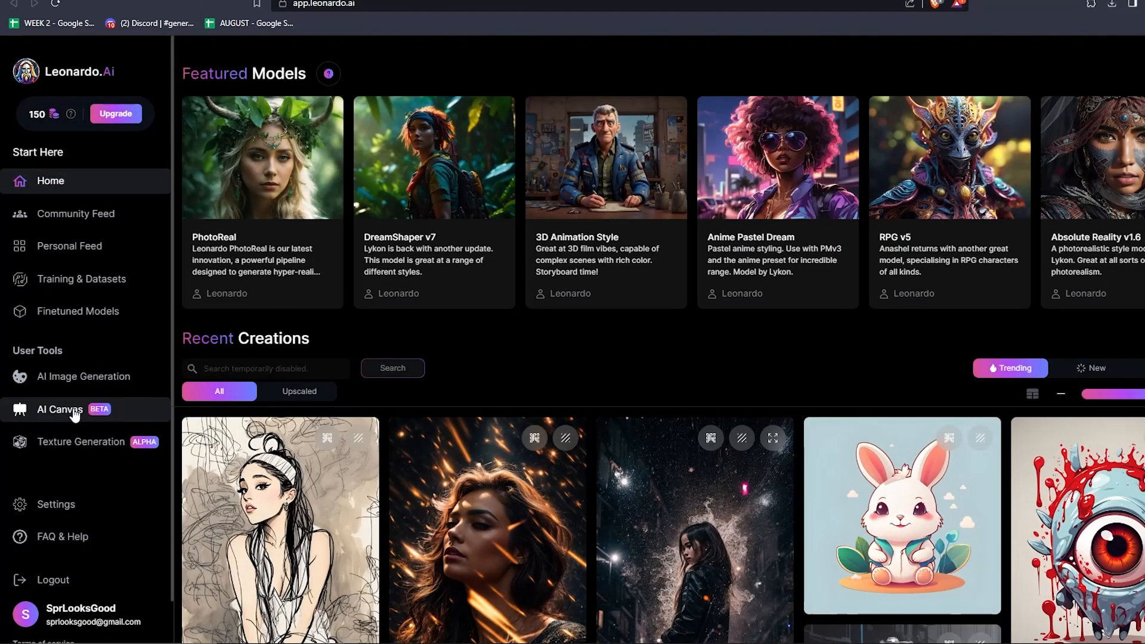
- Enter the AI Canvas editor from the left sidebar
click(59, 410)
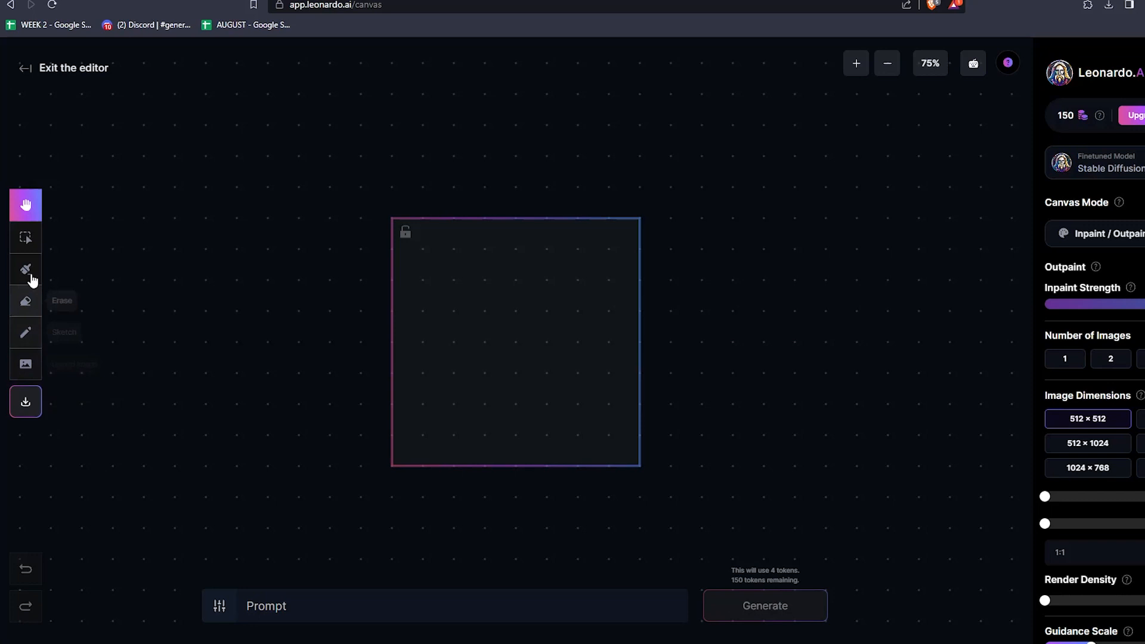
mouse_move(25, 268)
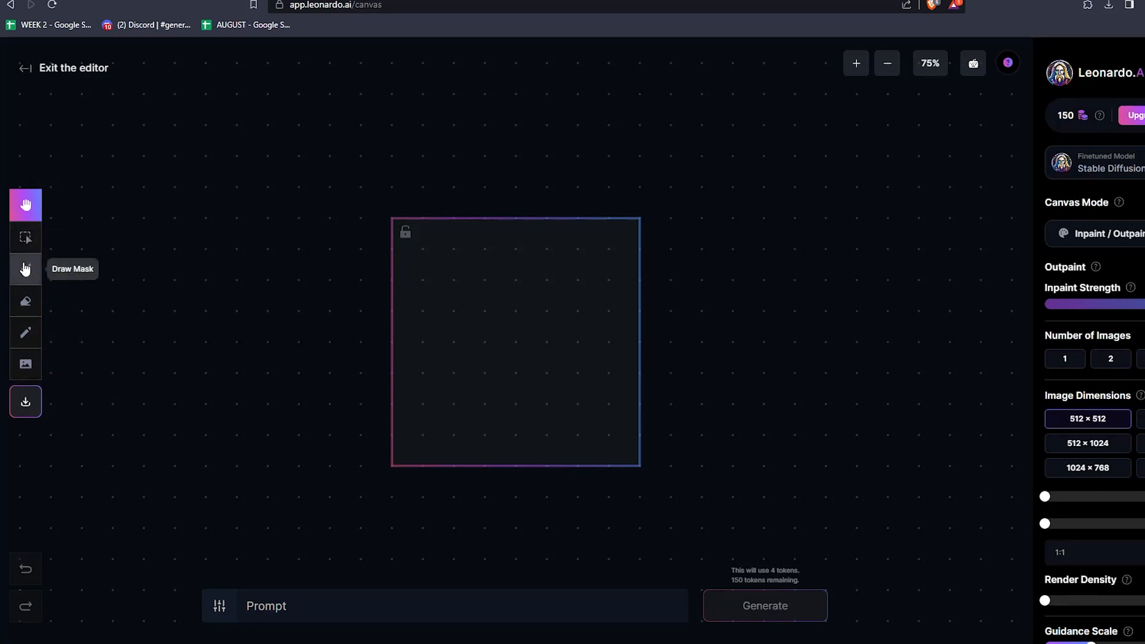
mouse_move(25, 332)
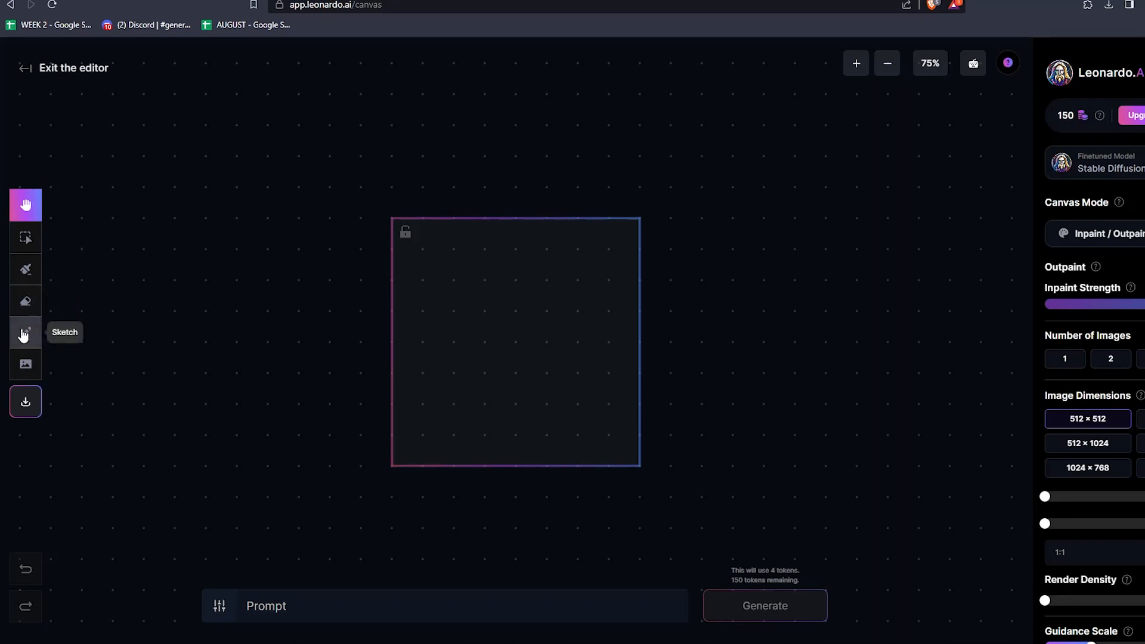
mouse_move(25, 365)
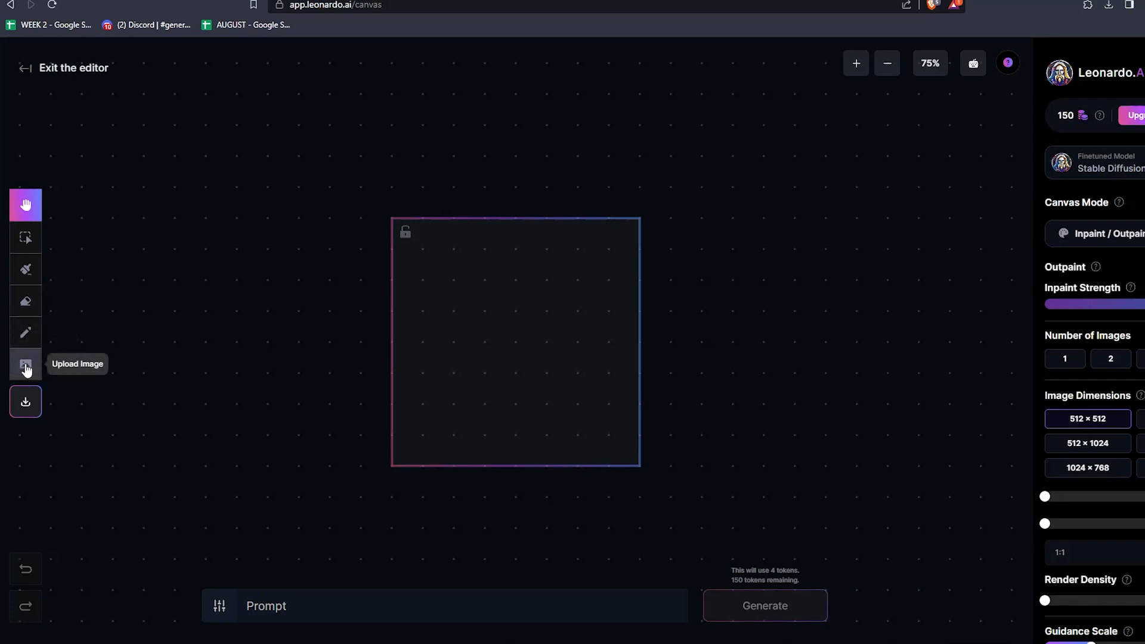
mouse_move(25, 367)
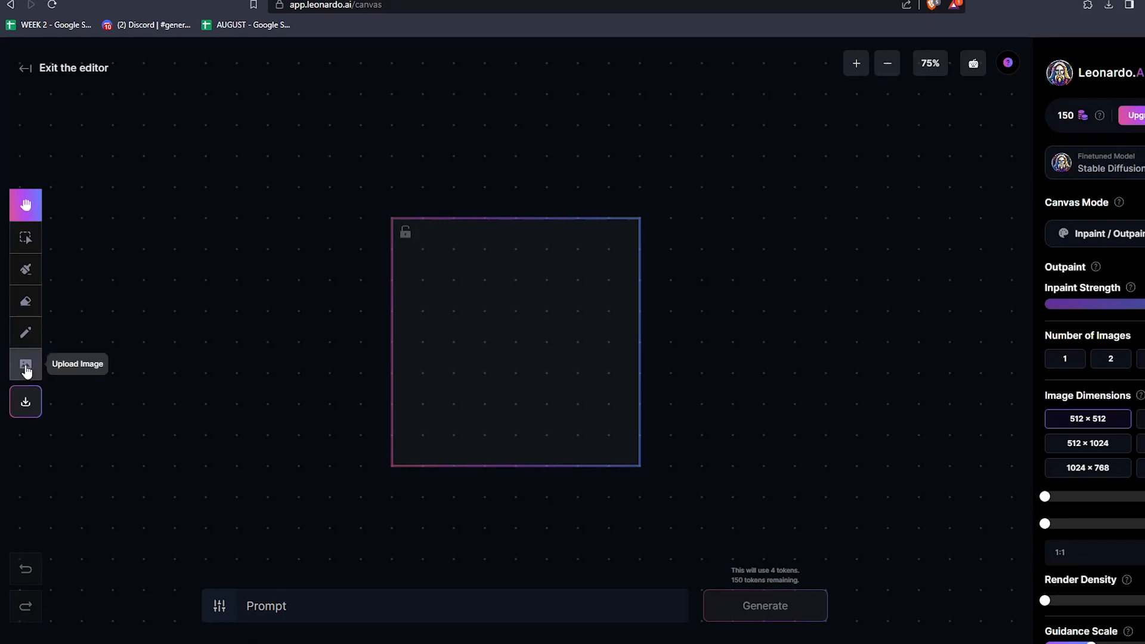
- Choose to import an image by browsing existing generated images
click(25, 365)
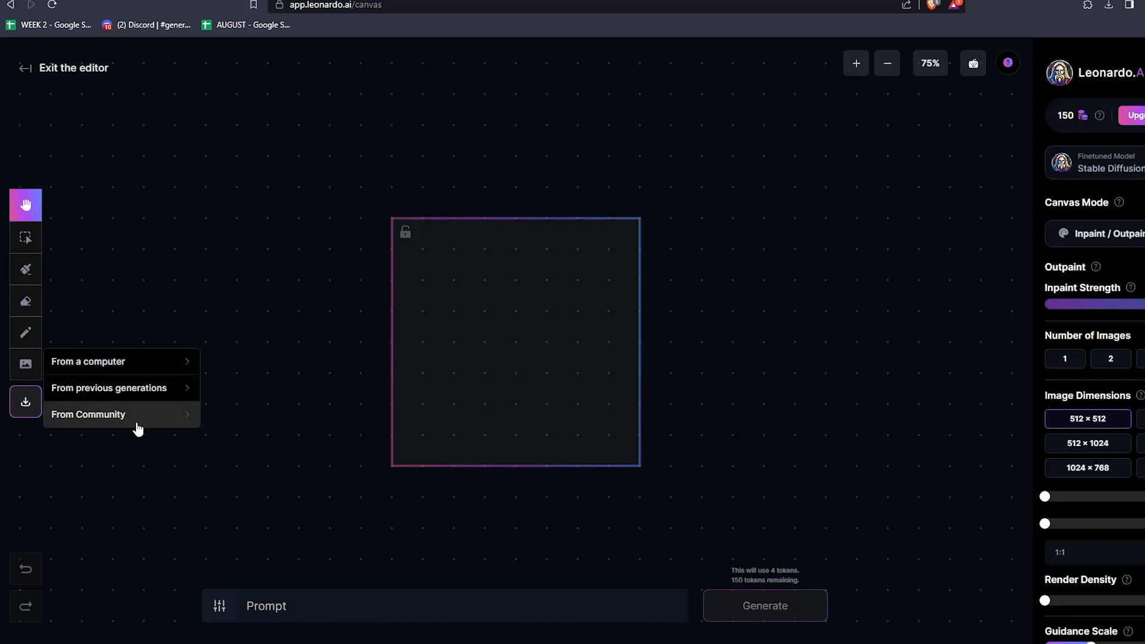
mouse_move(135, 414)
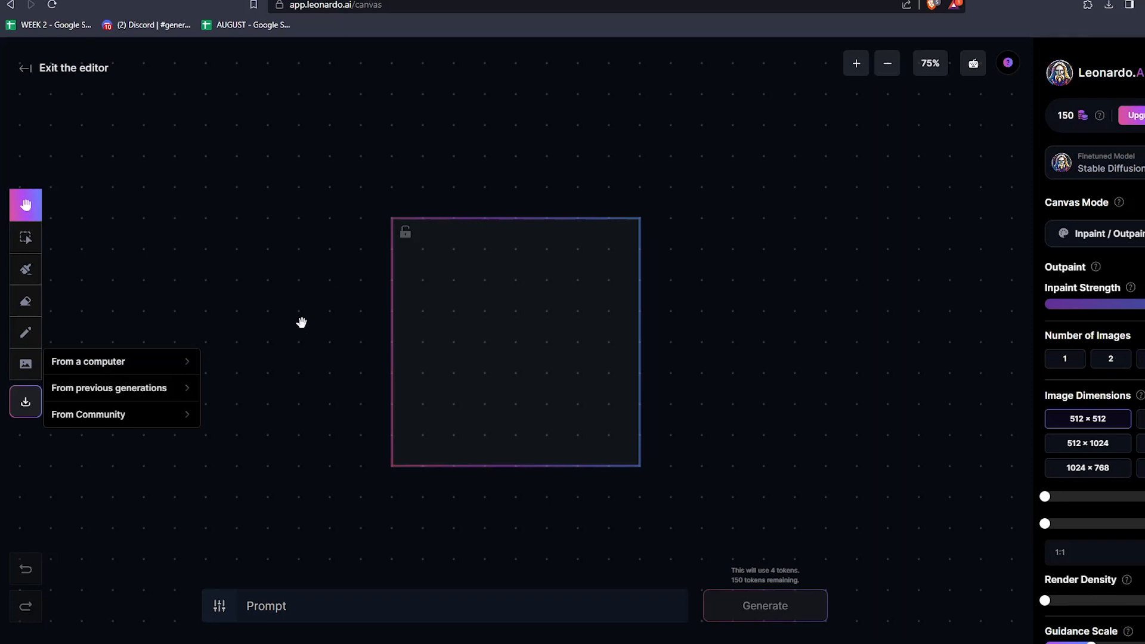
click(108, 388)
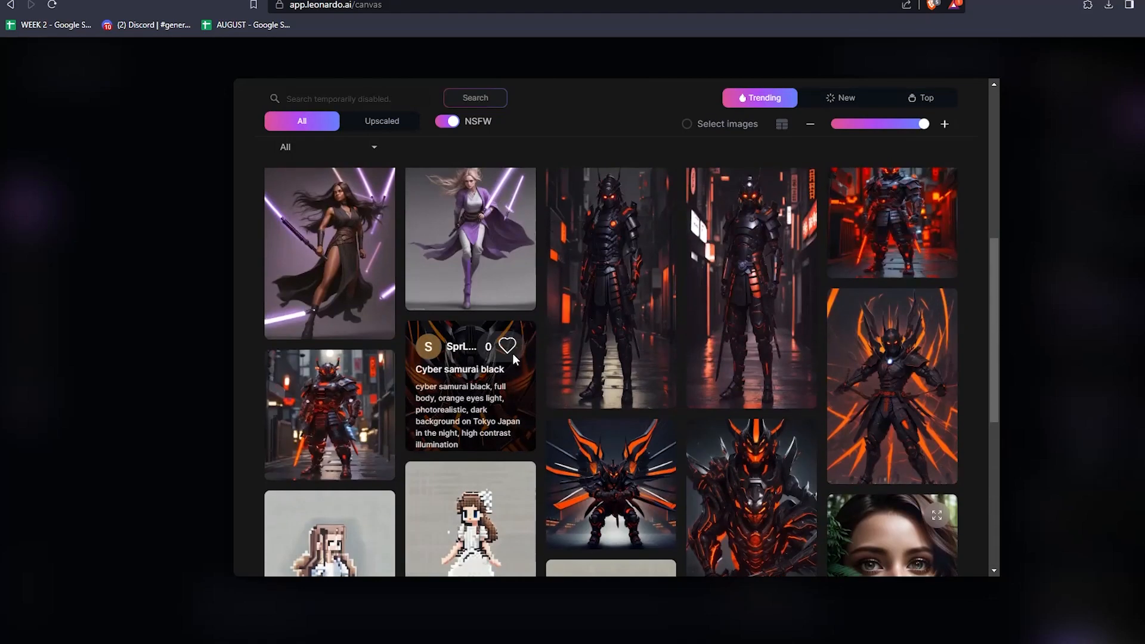
- Scroll the community gallery to find the bike boy and samurai images
scroll(down, 3)
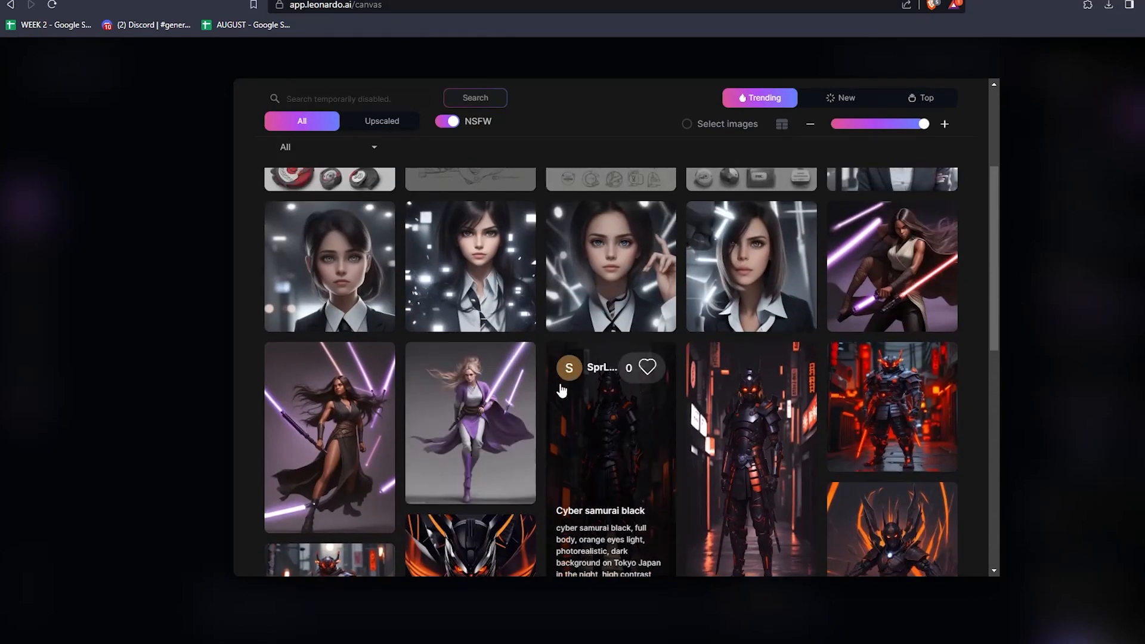
scroll(down, 3)
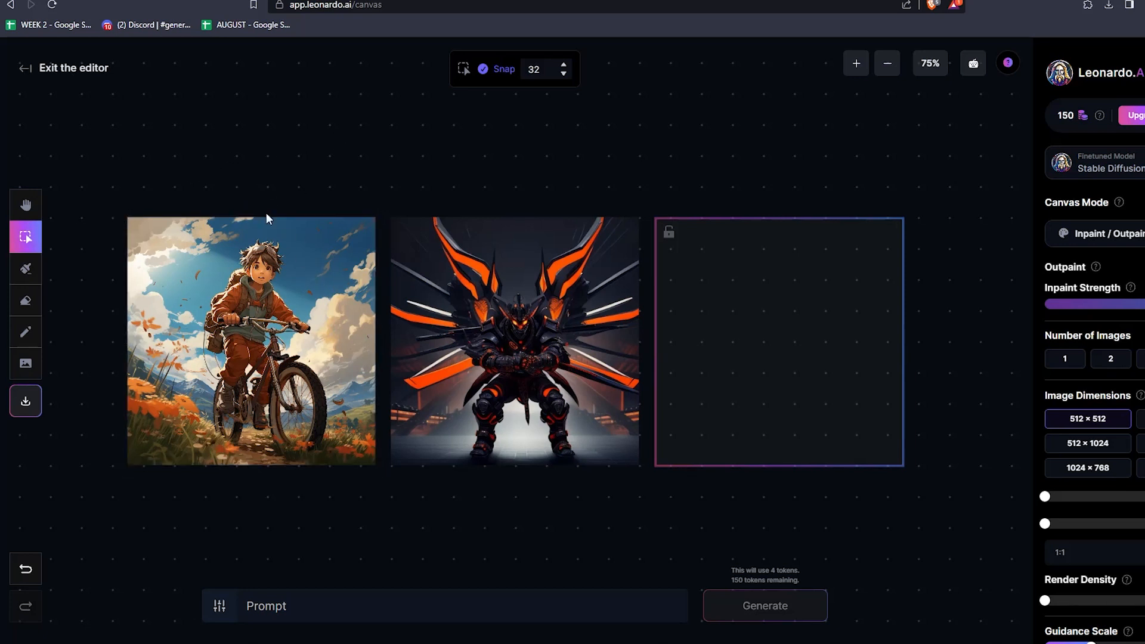
mouse_move(325, 201)
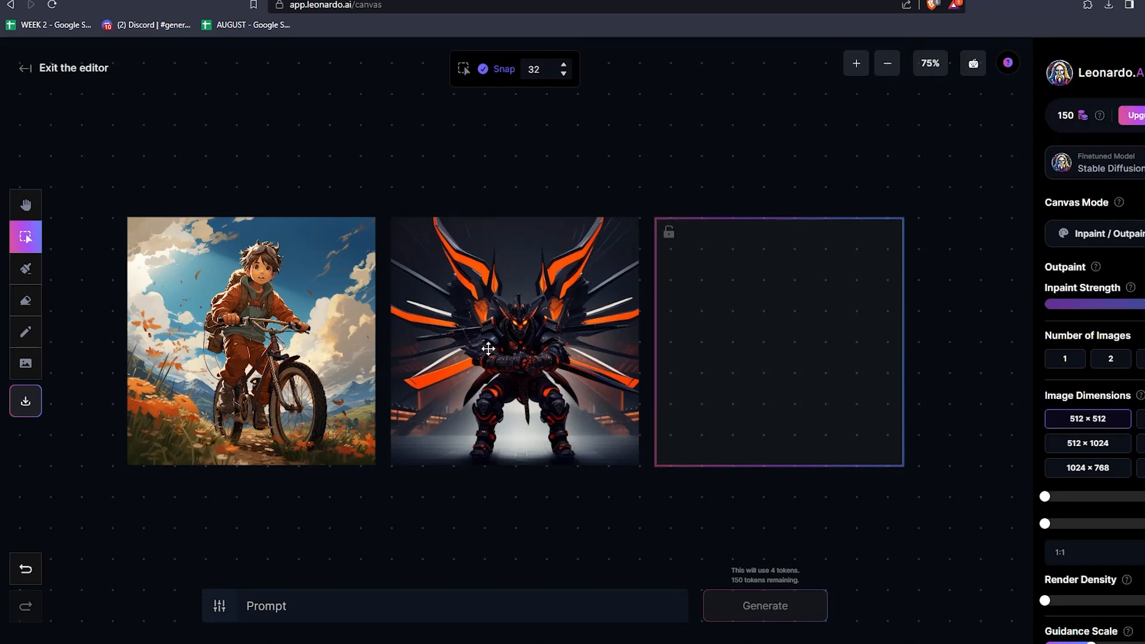
mouse_move(25, 268)
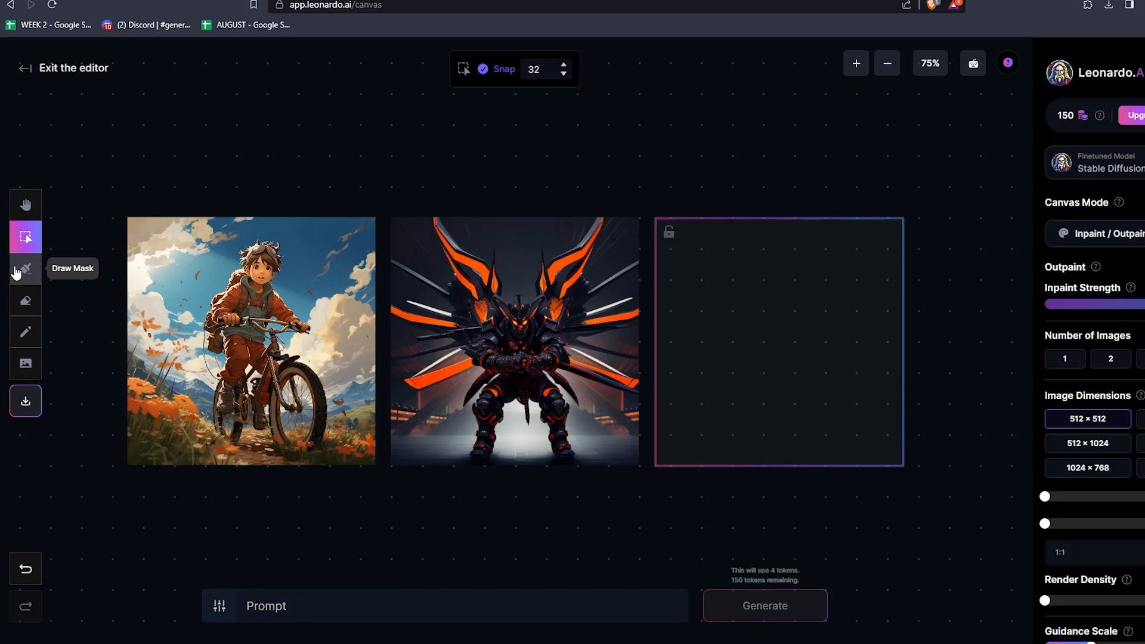
mouse_move(509, 332)
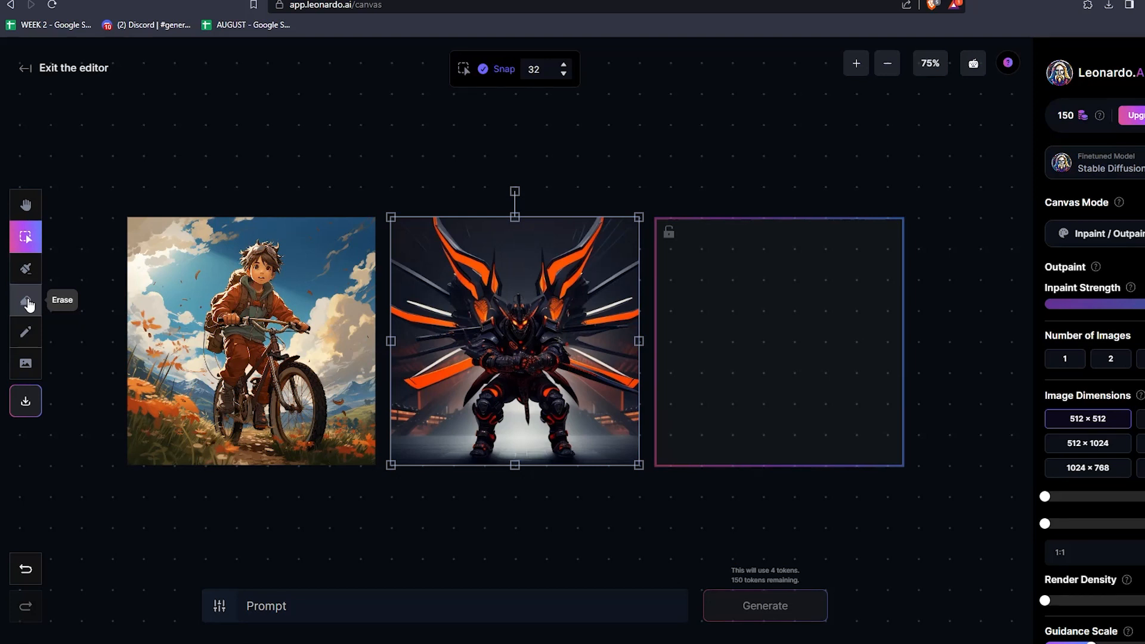
- Erase the samurai's dark background with a size-15 eraser, then return to moving images
click(25, 301)
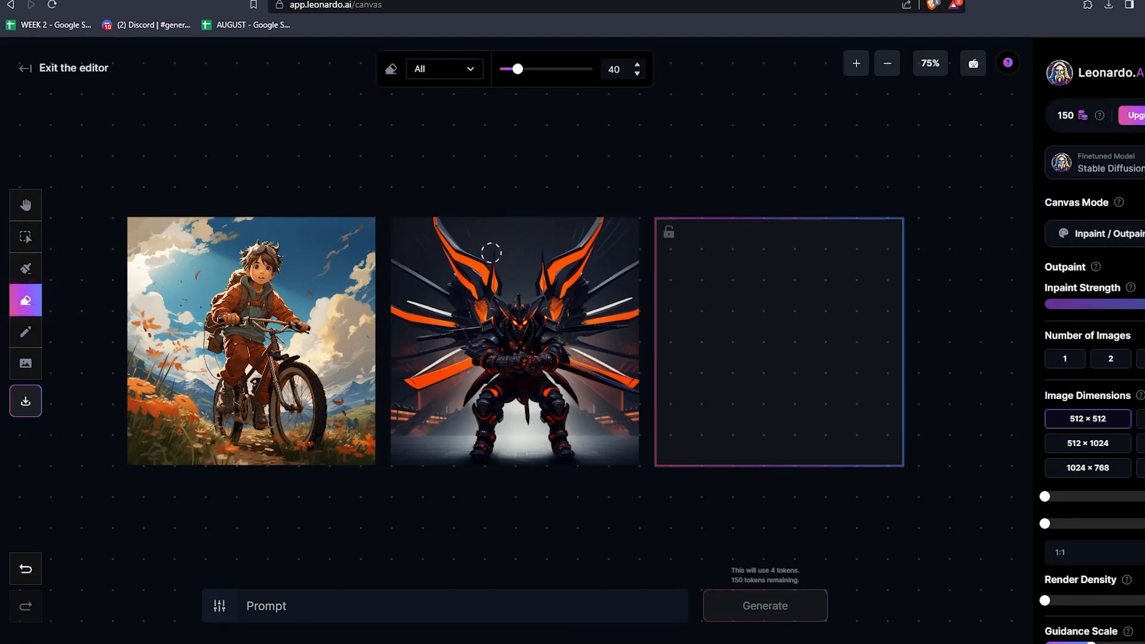
drag(522, 69, 516, 69)
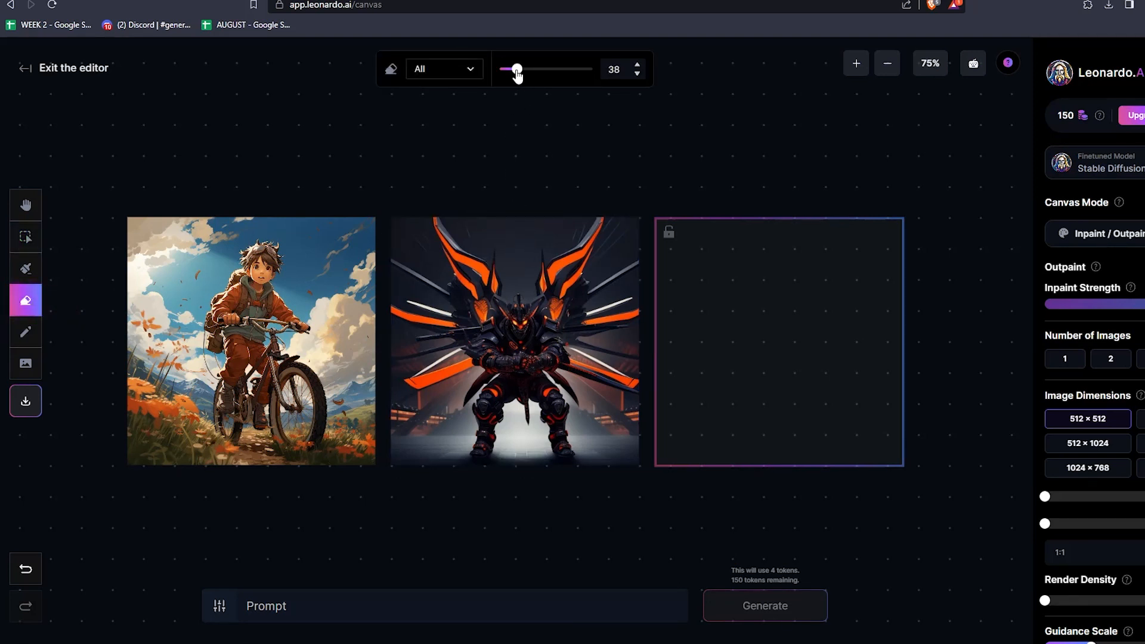
drag(517, 69, 506, 69)
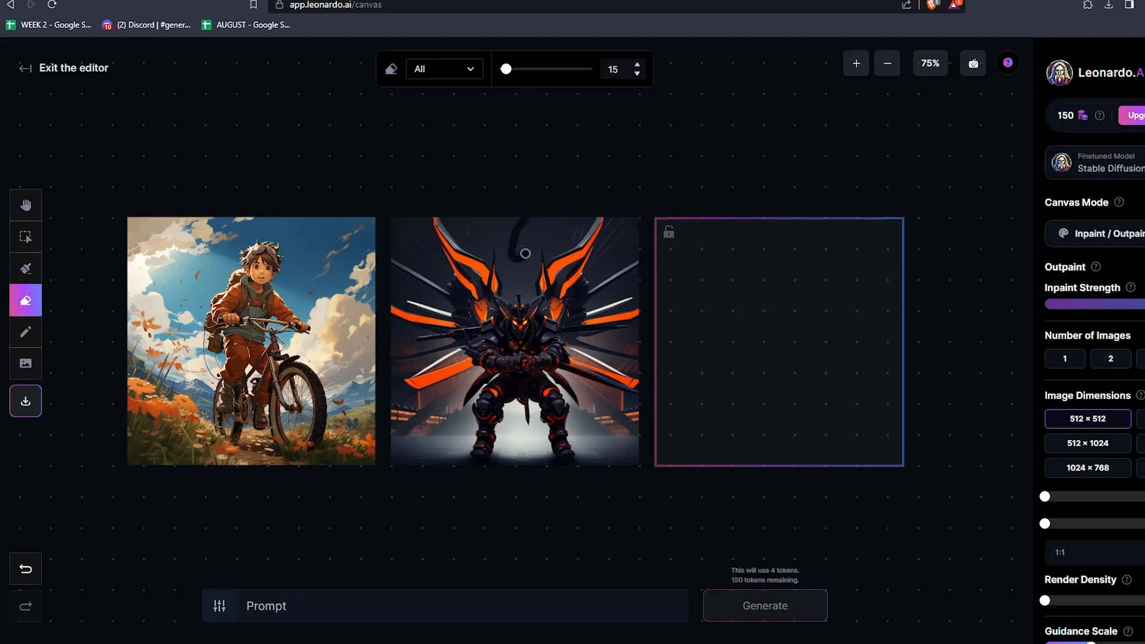
mouse_move(513, 290)
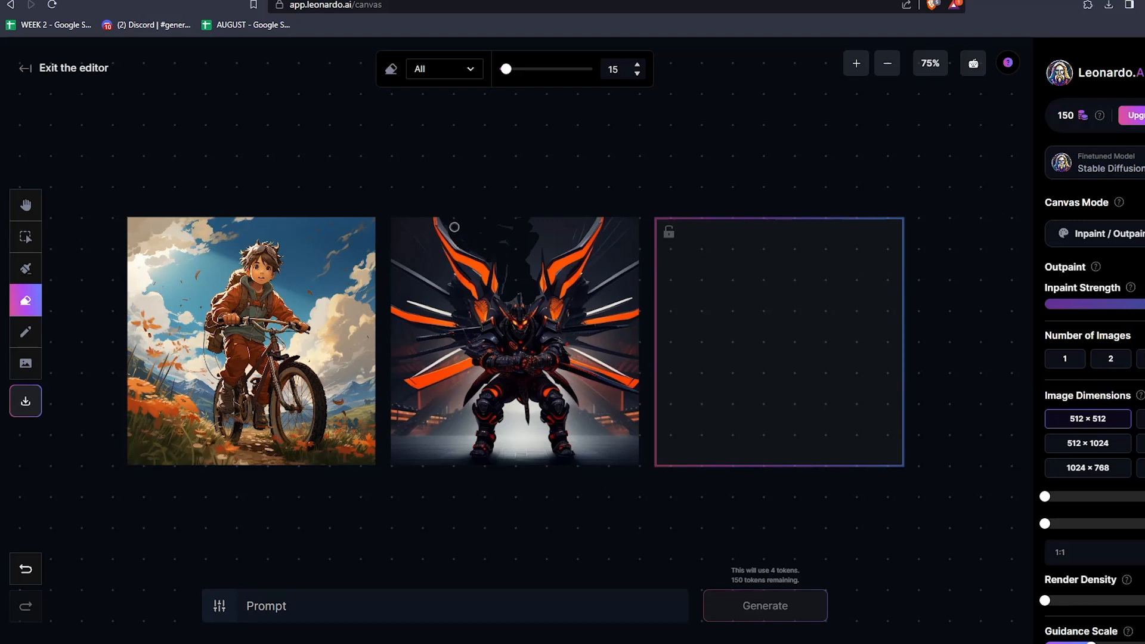
mouse_move(538, 236)
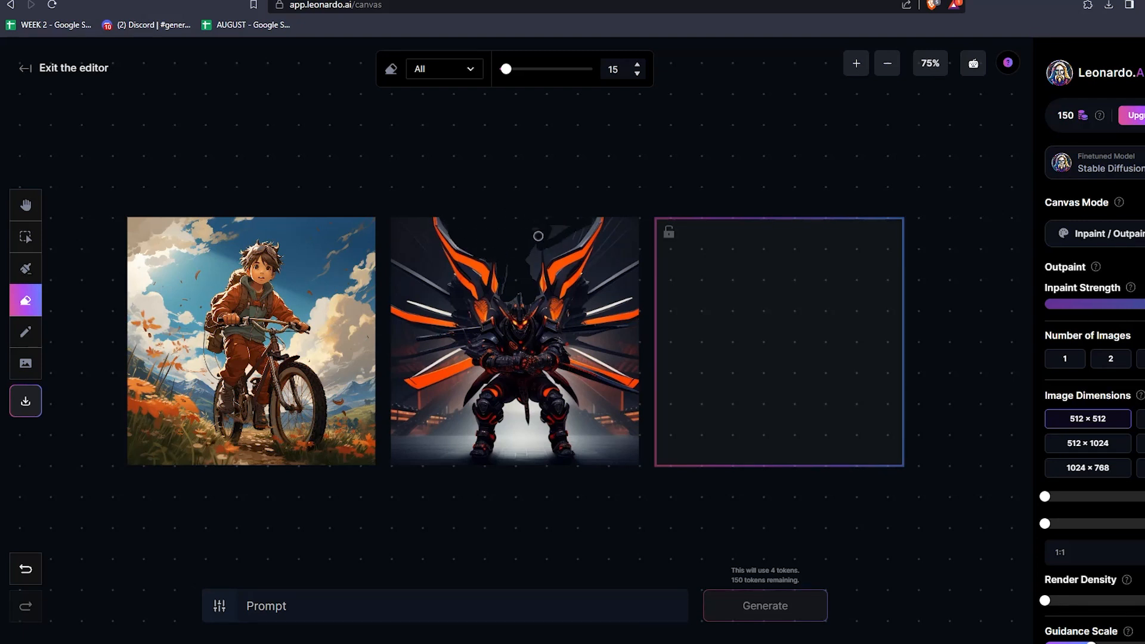
drag(506, 70, 513, 69)
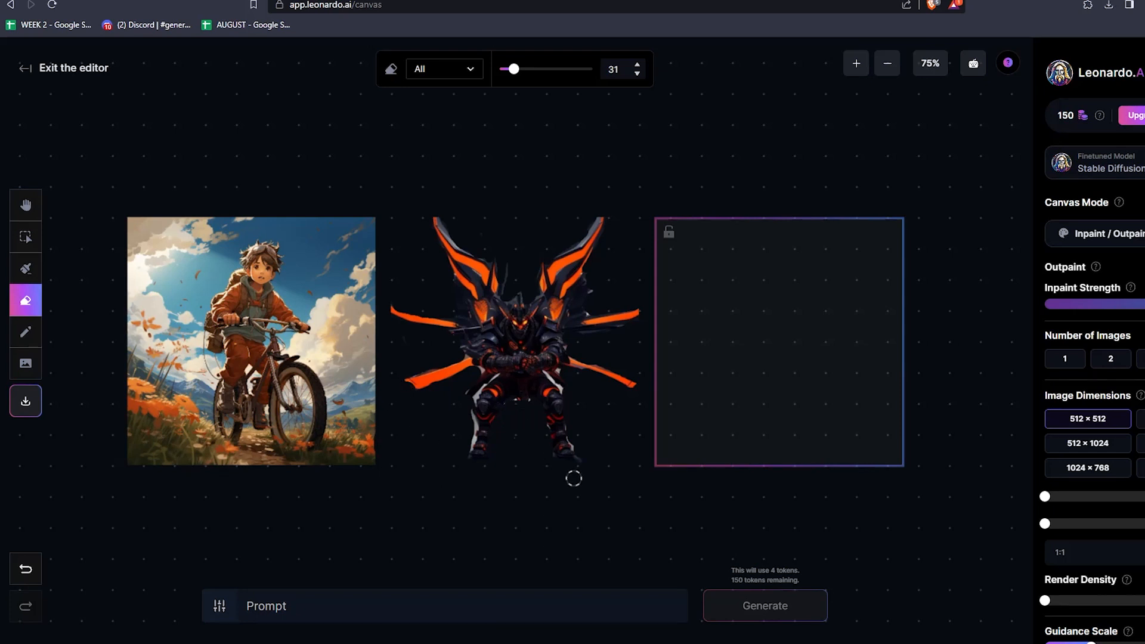
click(25, 237)
text(blue skies around the samurai man)
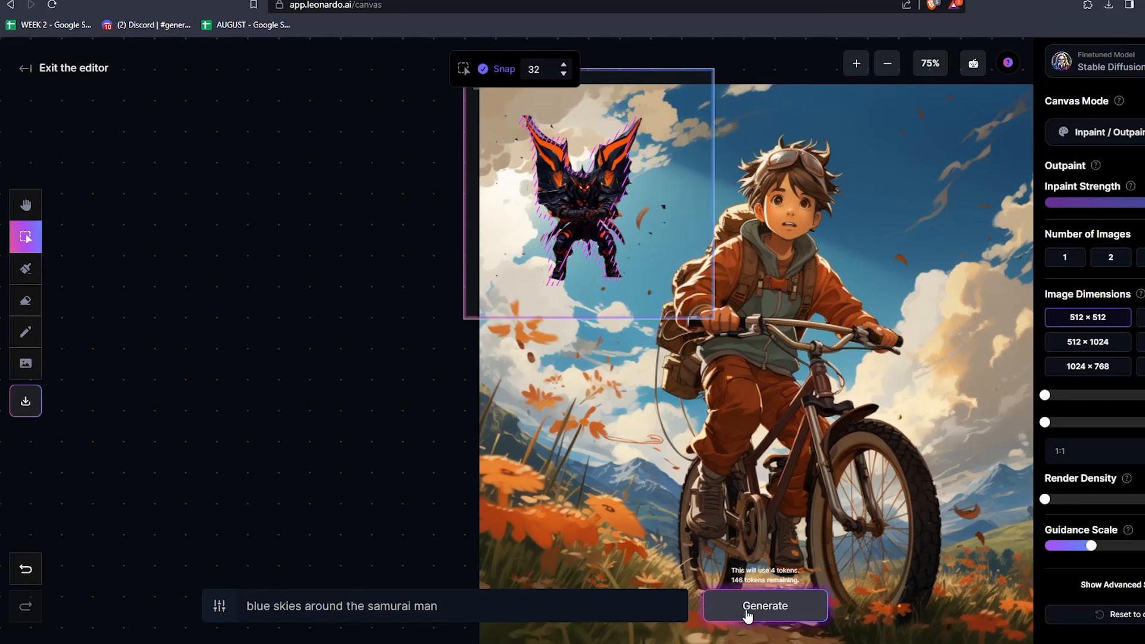
- Generate blue skies around the samurai placed in the bike picture's sky
click(763, 606)
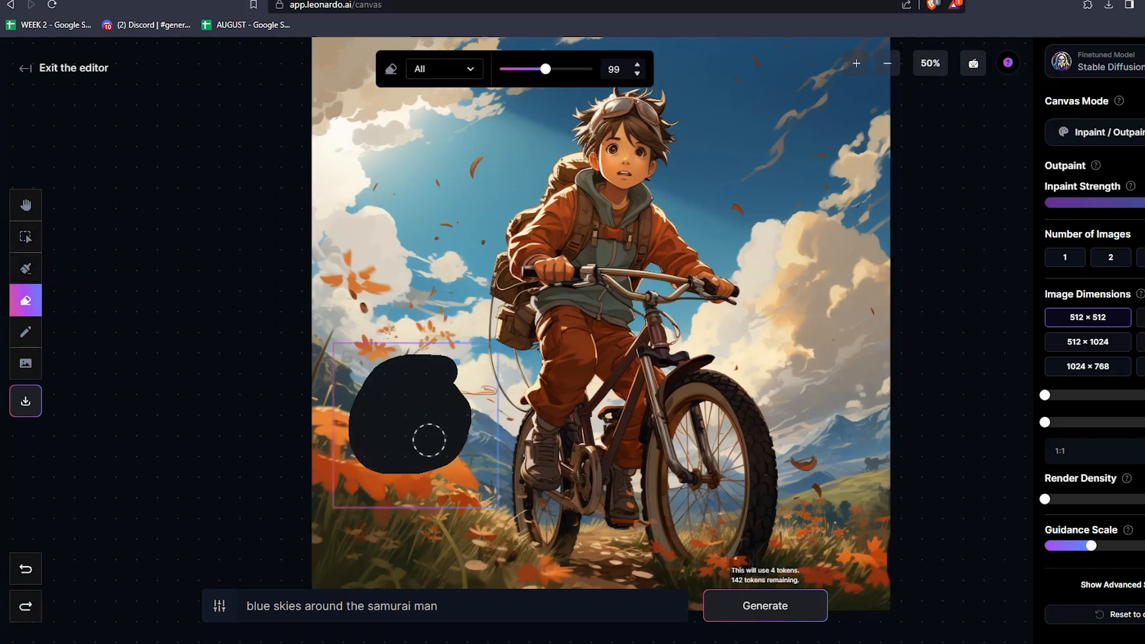
- Generate one 'mythical temple' image with the DreamShaper v7 model
click(1095, 62)
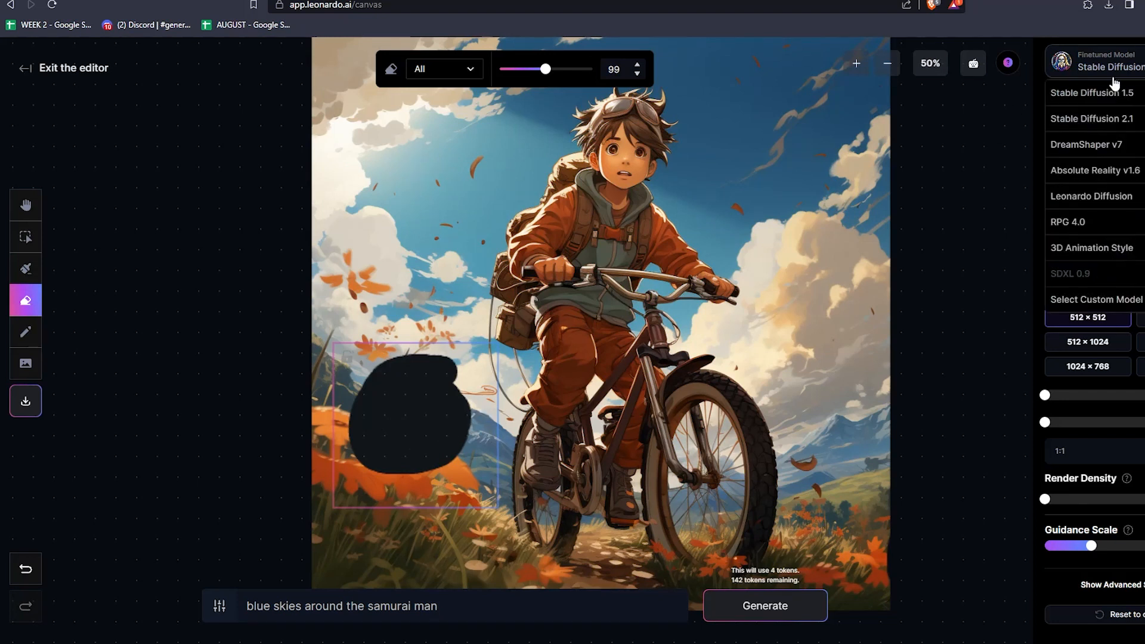
click(1085, 144)
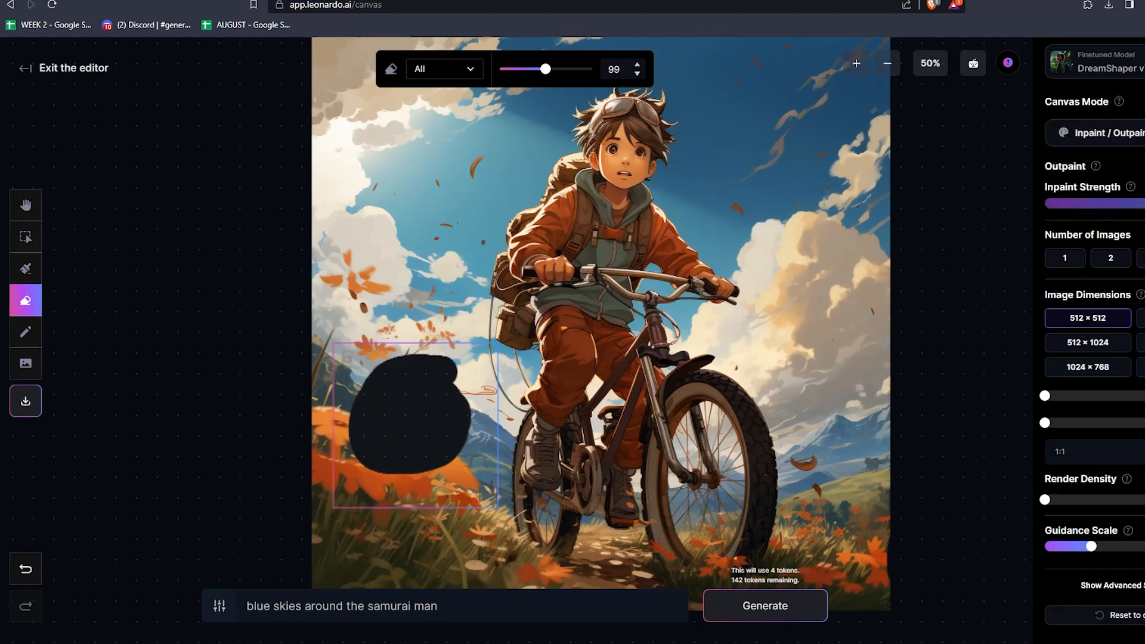
click(1064, 258)
text(a)
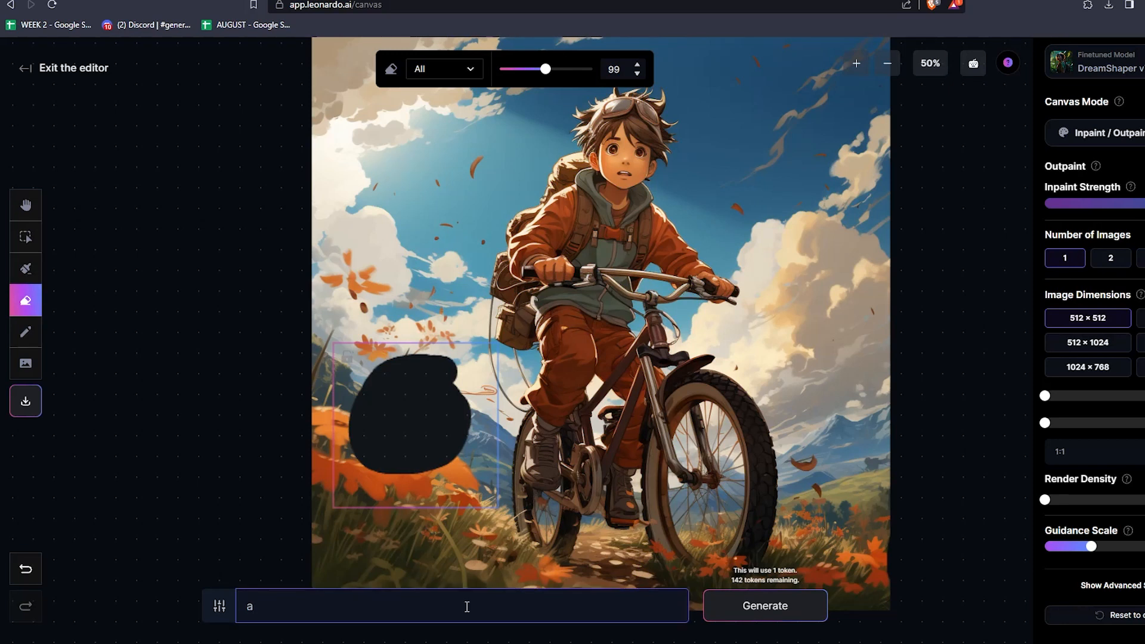
text(mythical temple)
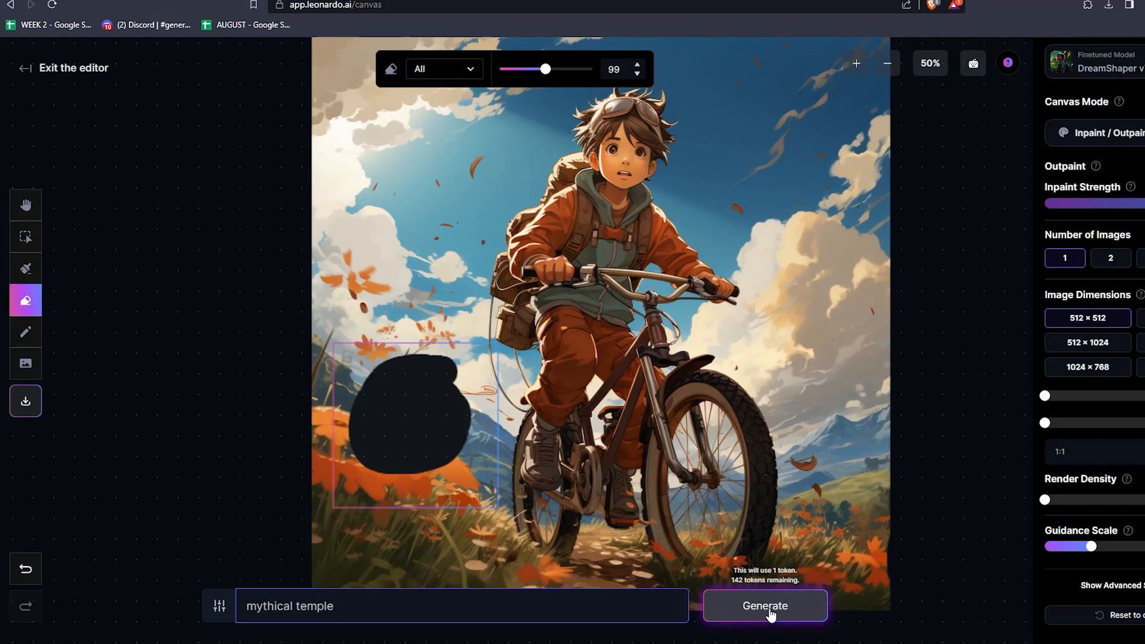
click(765, 606)
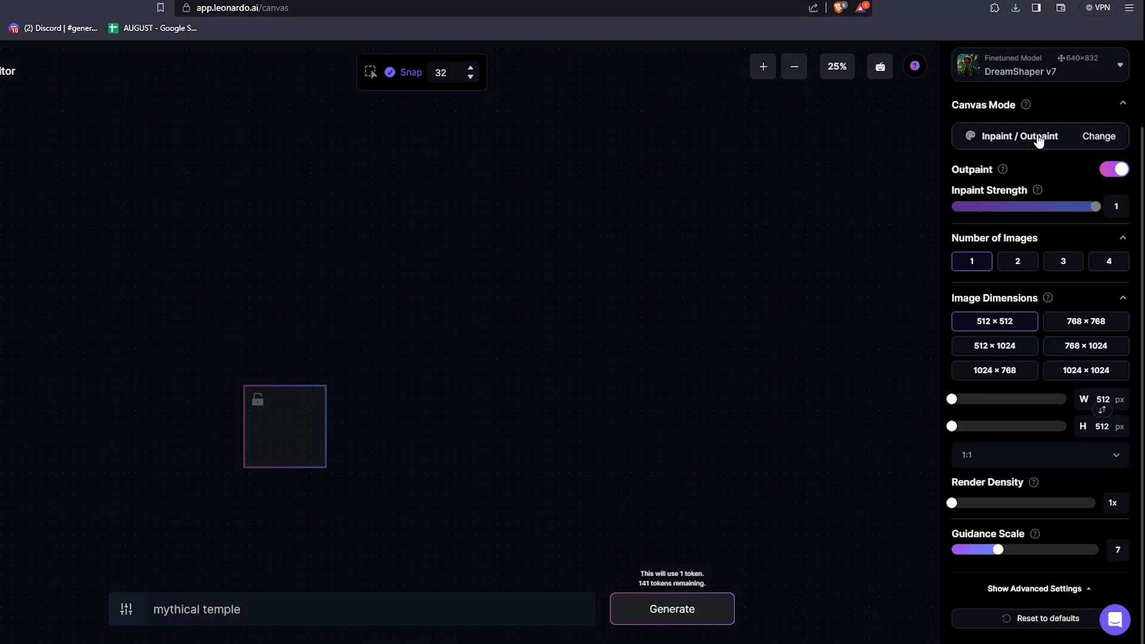
- Switch to Text2Img with Prompt Magic on and dismiss the expired Alchemy trial notice
click(1098, 136)
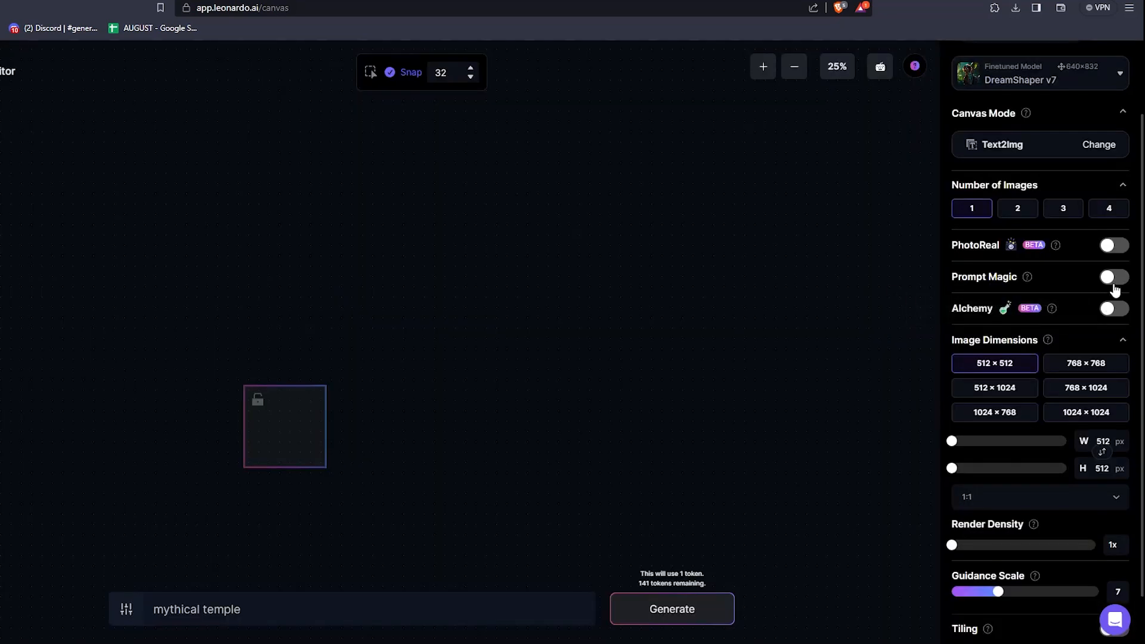
click(1113, 277)
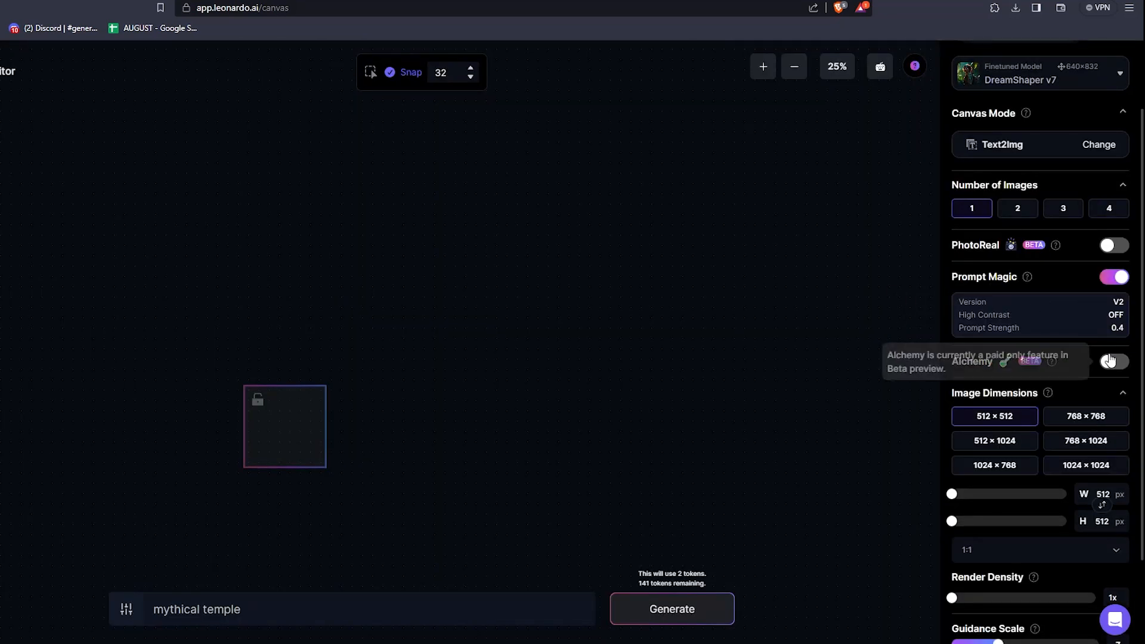
click(1111, 360)
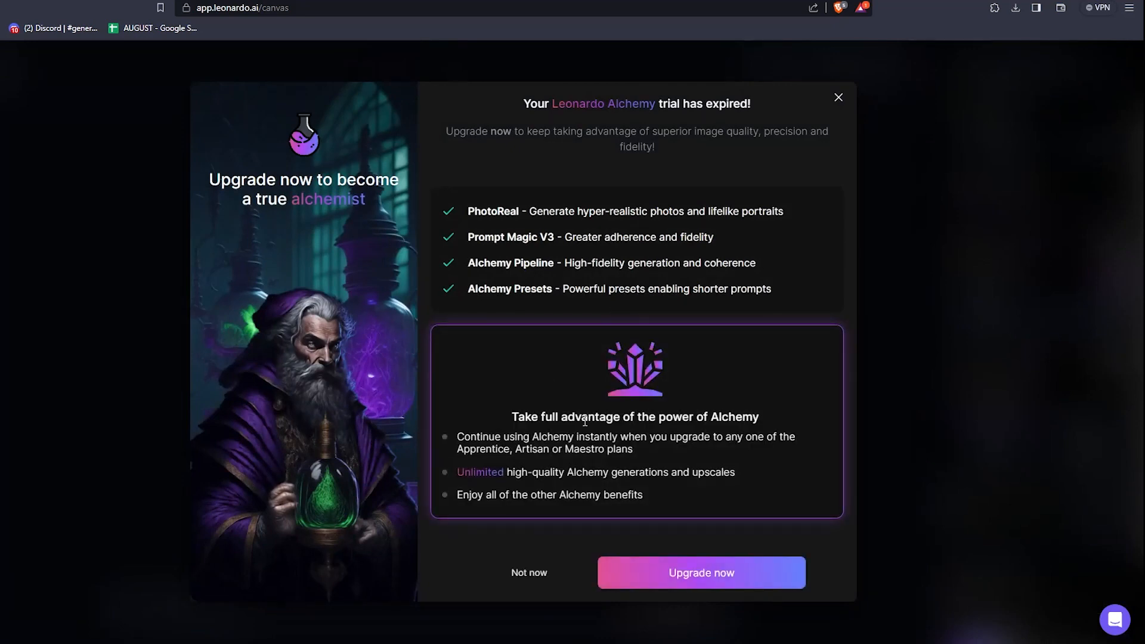
mouse_move(429, 290)
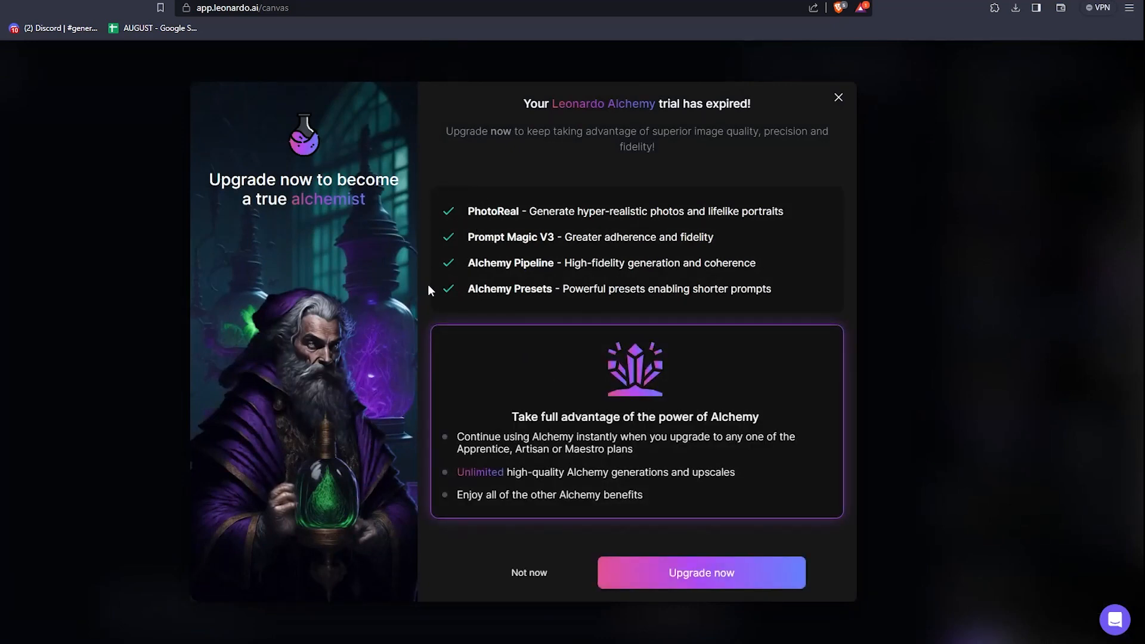
mouse_move(607, 116)
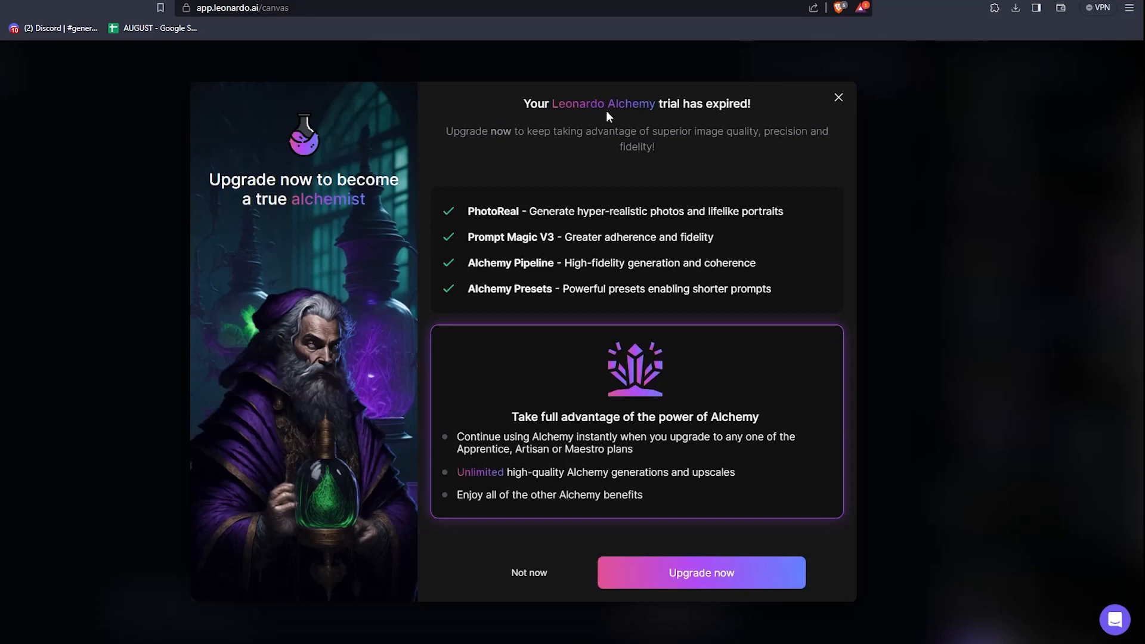
mouse_move(638, 590)
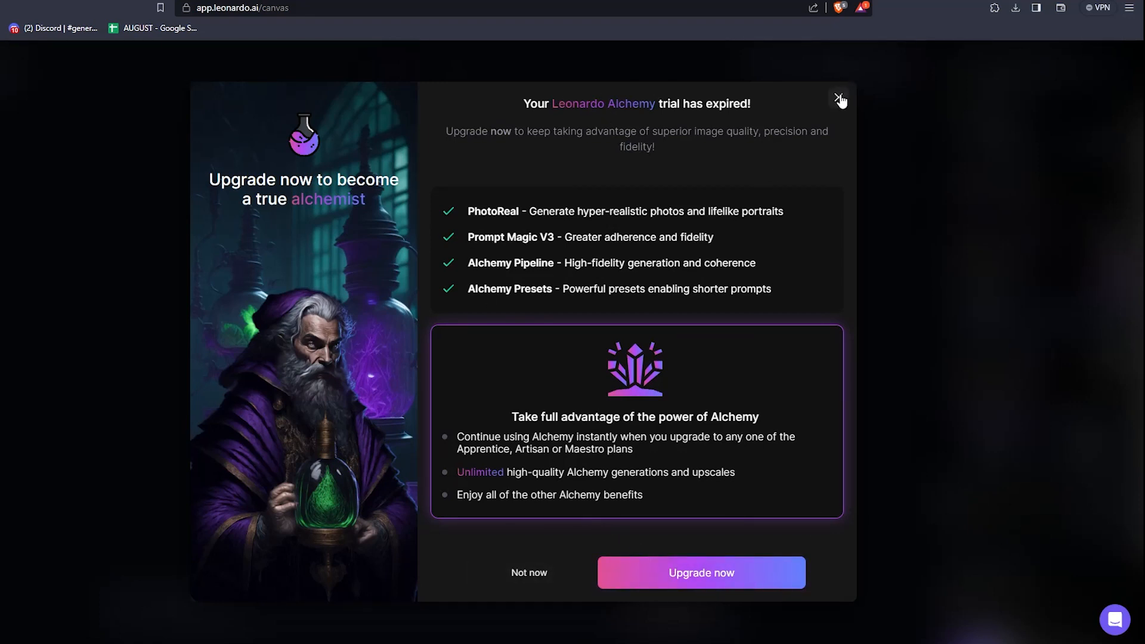
click(838, 99)
text(blue wizard with)
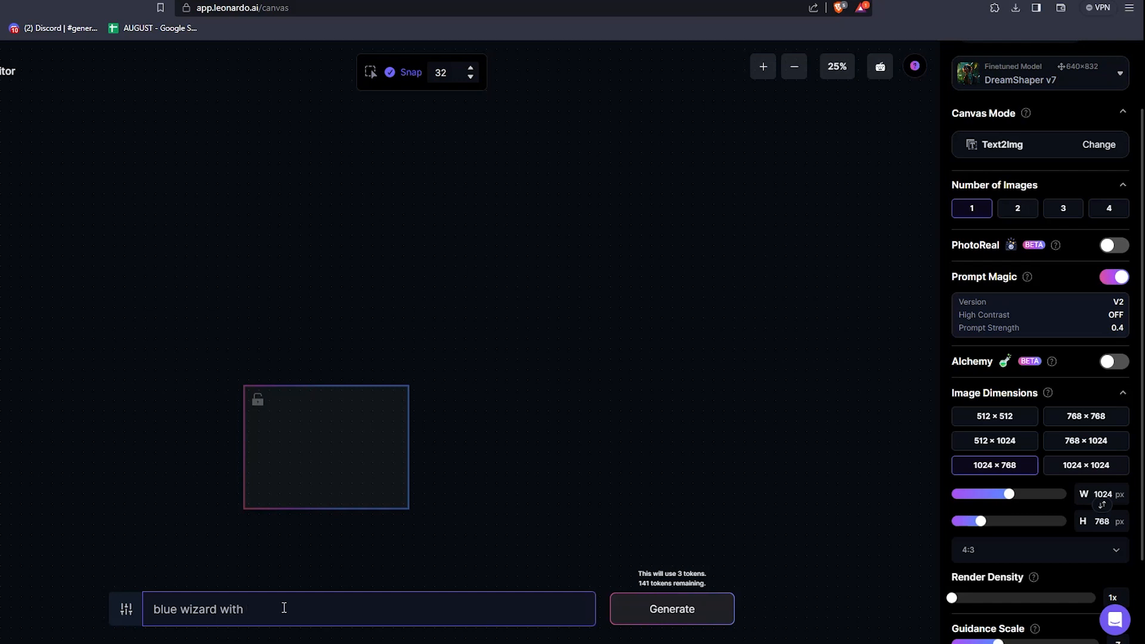
- Complete the prompt 'blue wizard with purple glow' and generate the wizard image
text(purp)
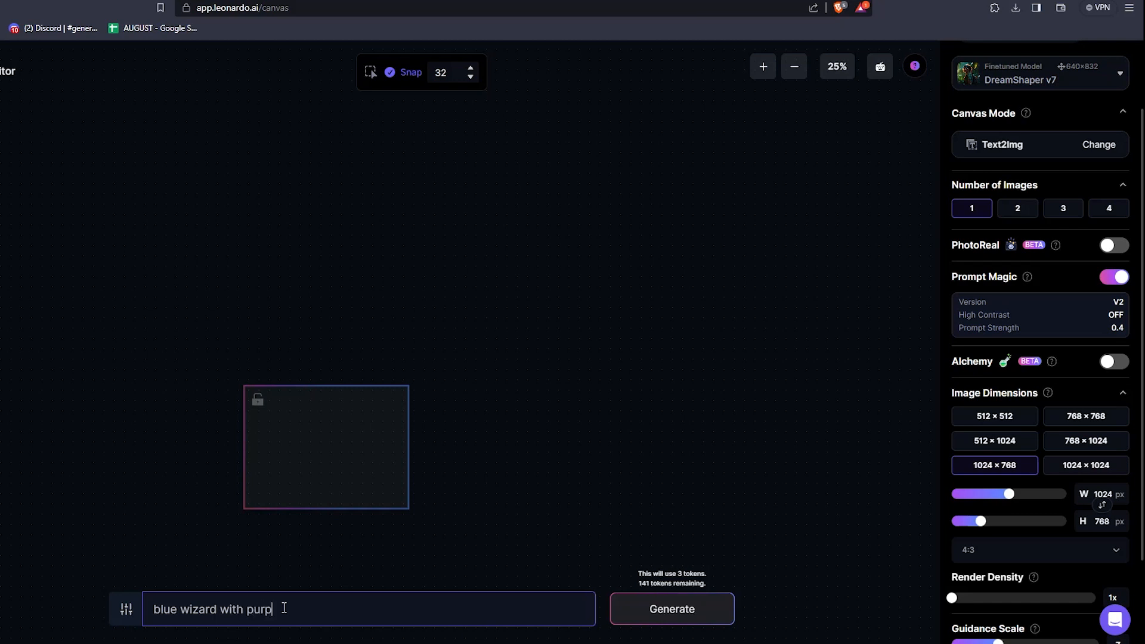
text(le glow)
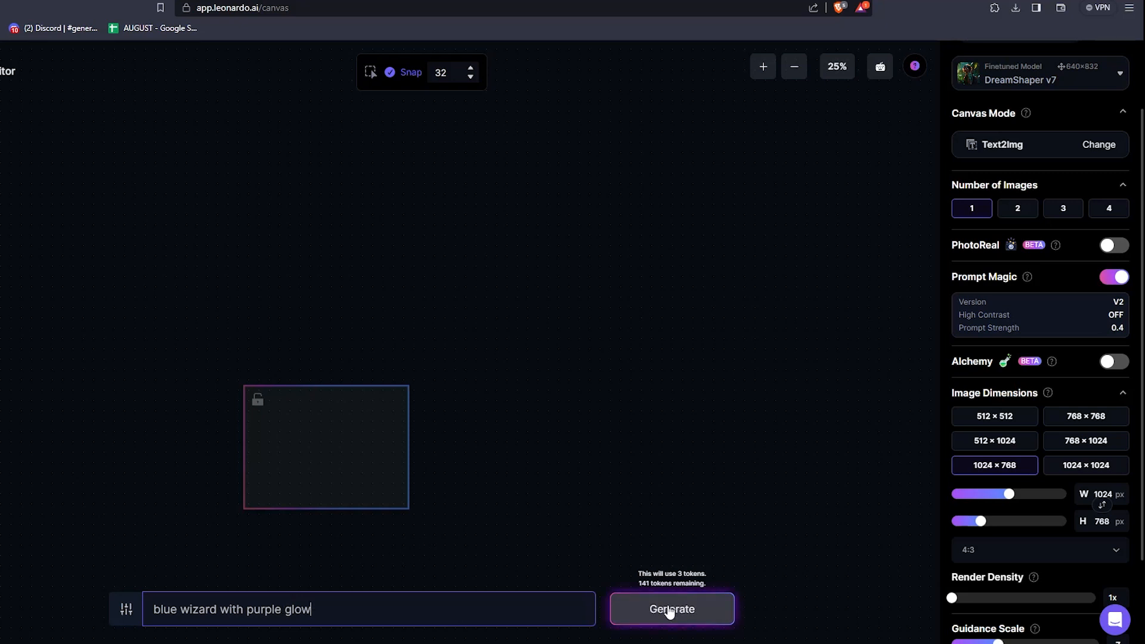
click(670, 610)
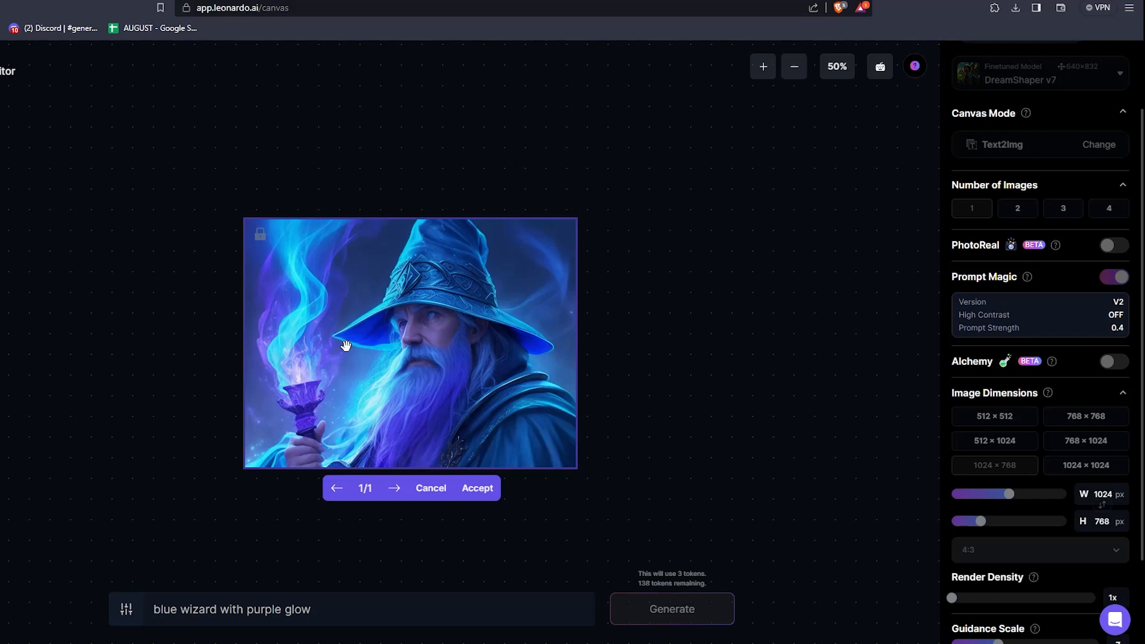
mouse_move(426, 387)
text(red flames)
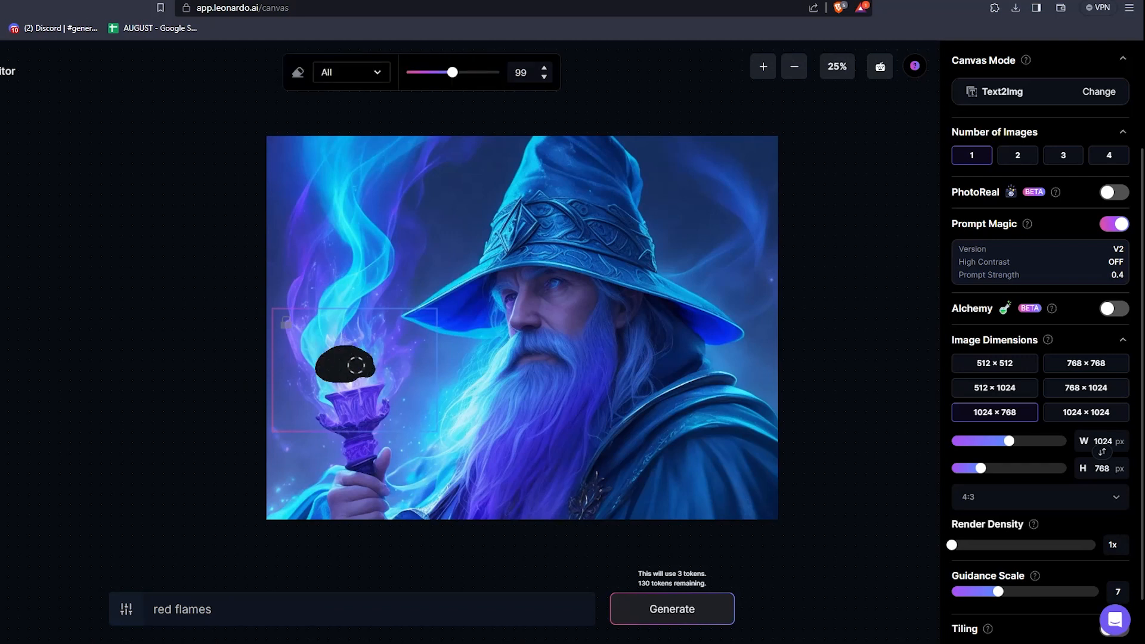
- Mask the flame atop the wizard's staff and regenerate it with the prompt 'red glow'
drag(351, 365, 395, 372)
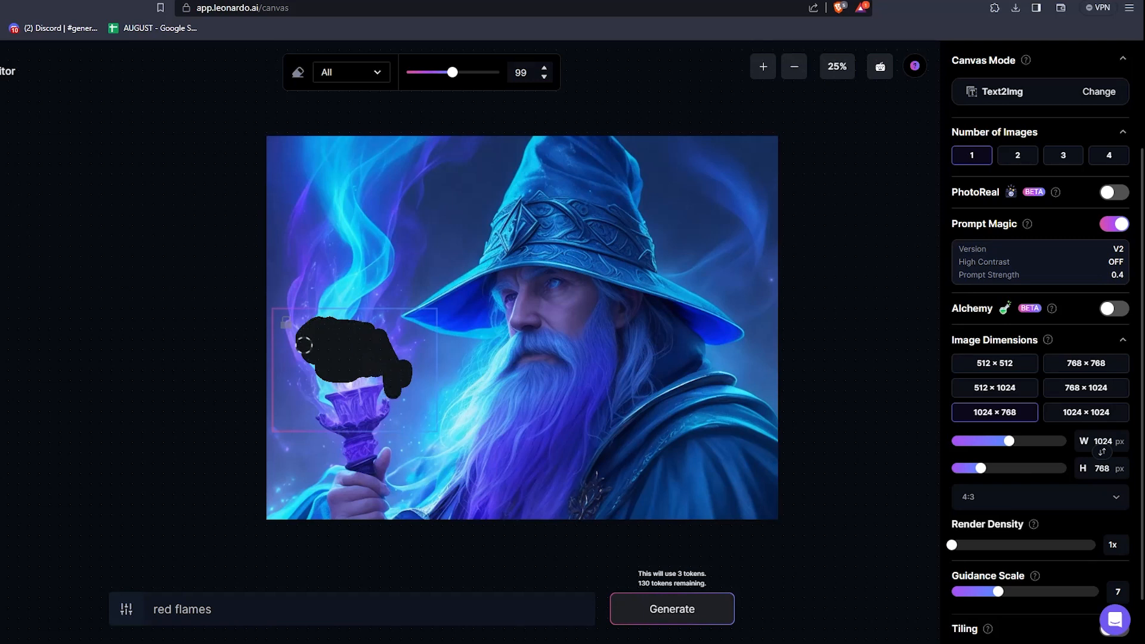
drag(315, 347, 383, 374)
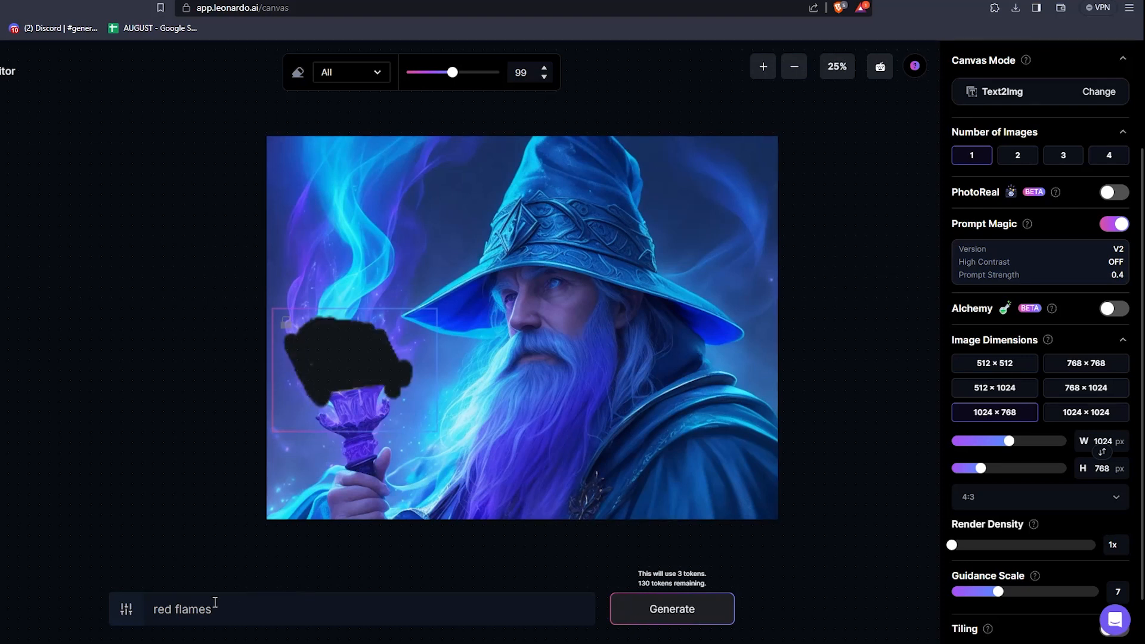
double_click(181, 609)
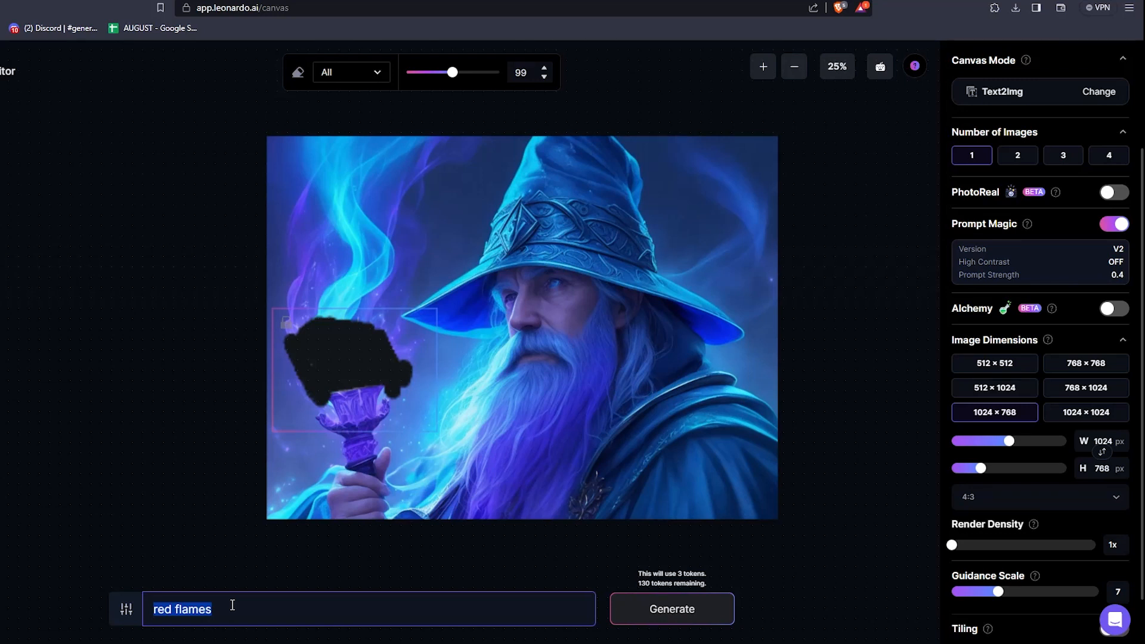
text(red glow)
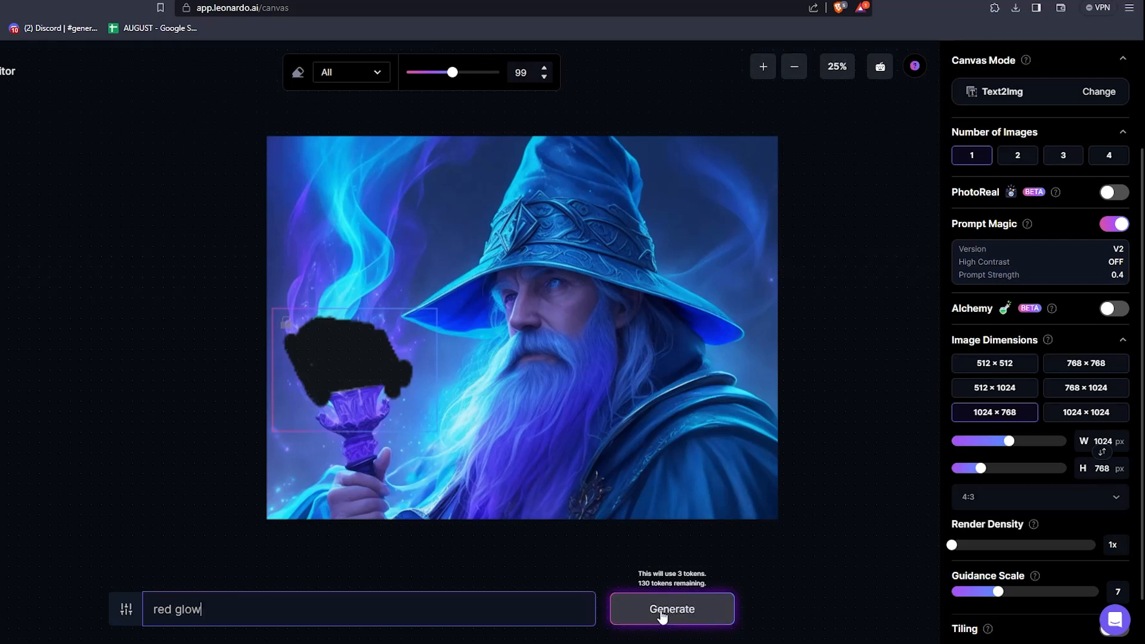
click(1098, 92)
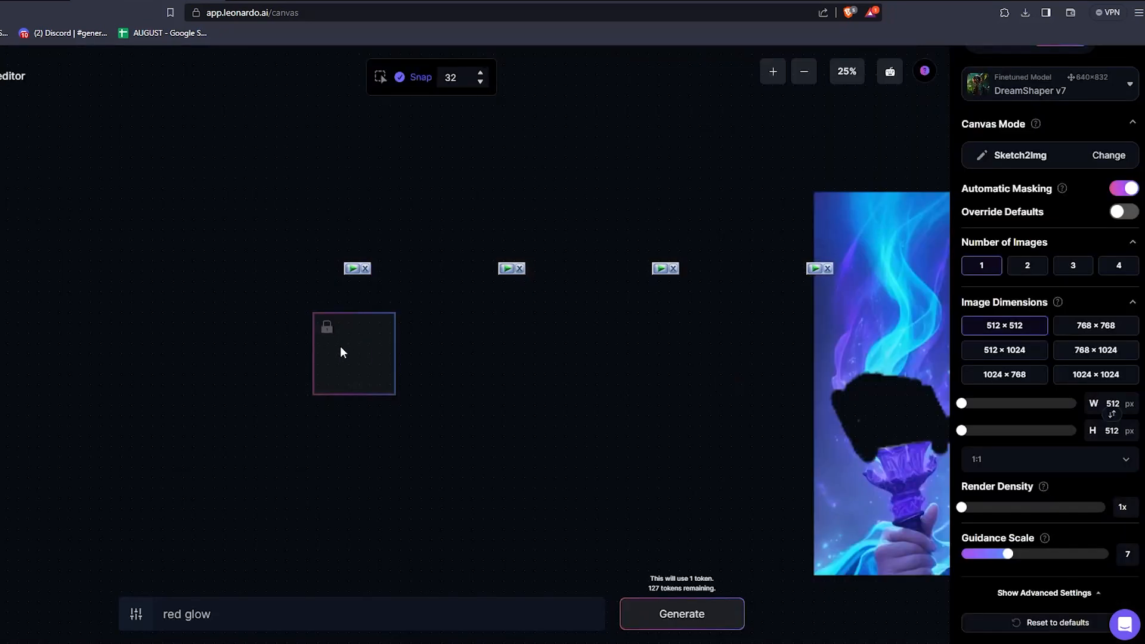
mouse_move(234, 365)
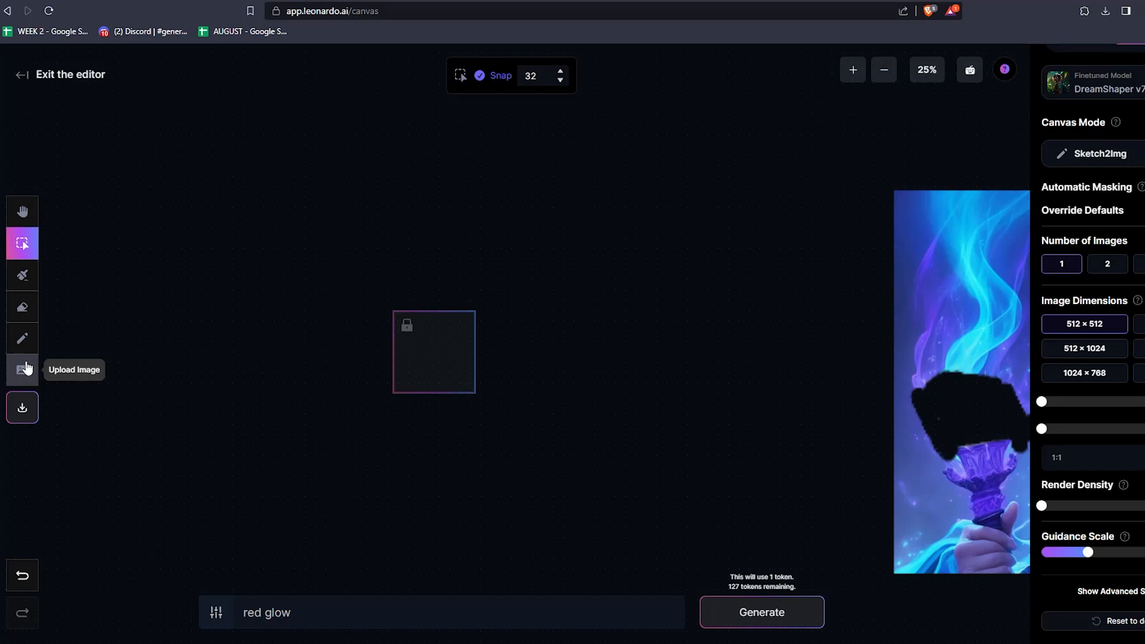
mouse_move(22, 368)
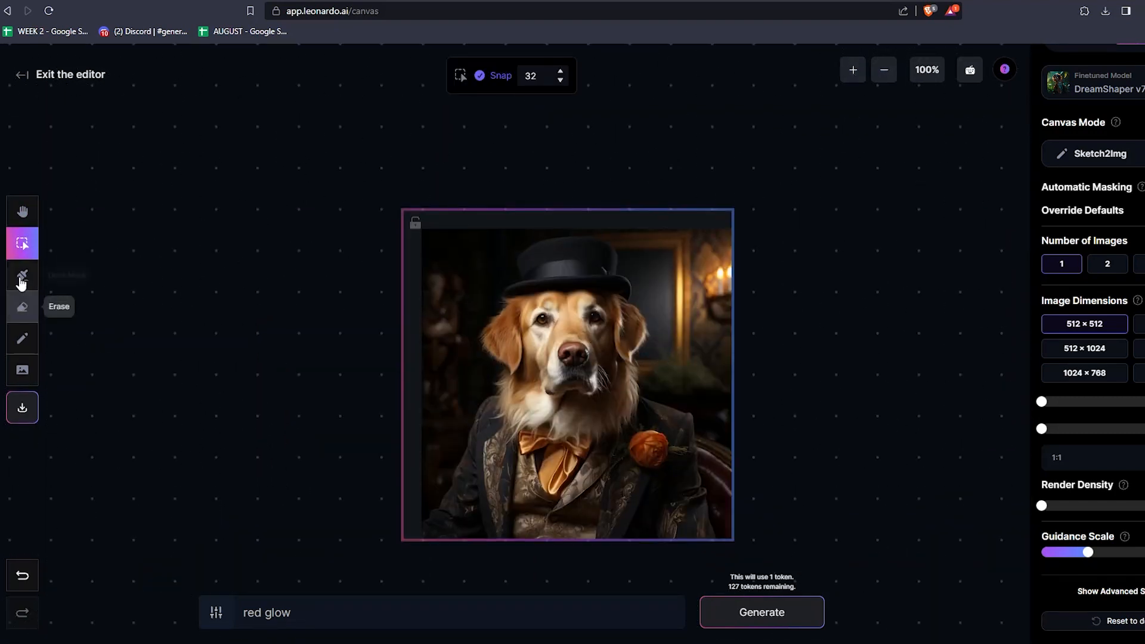
- Switch to the Draw tool and zoom in to sketch on the dog portrait
click(21, 338)
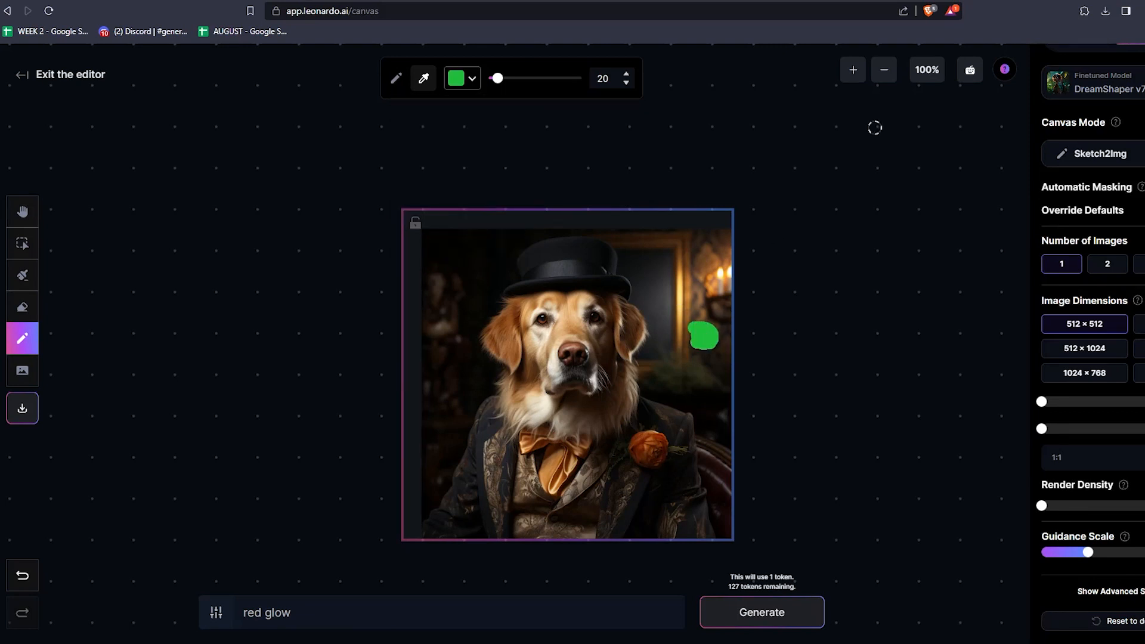
click(852, 69)
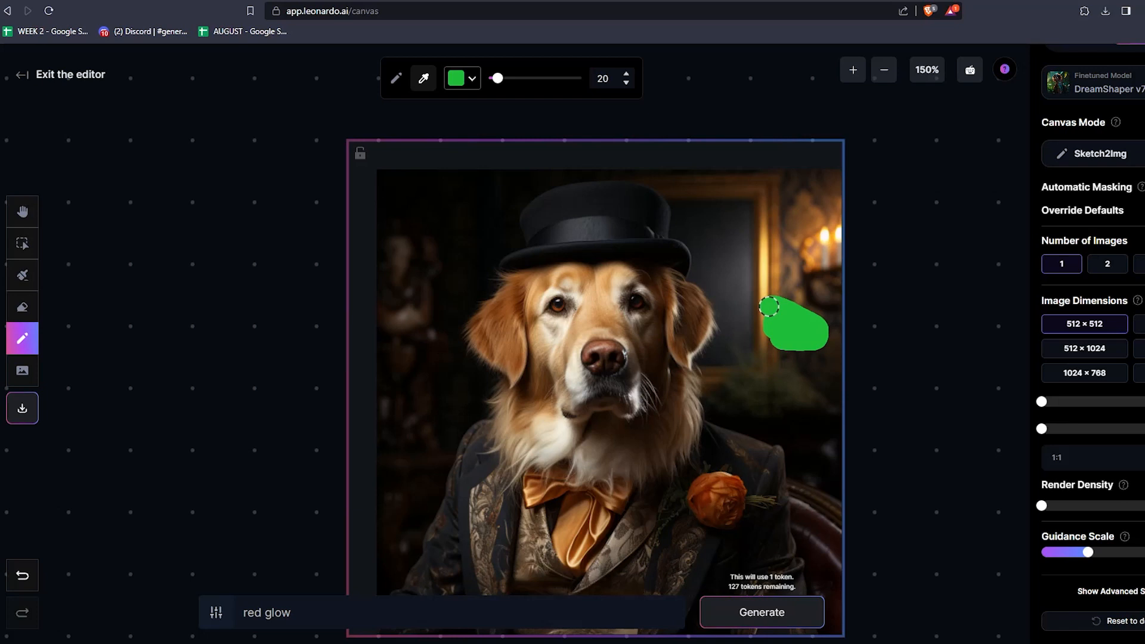
click(472, 79)
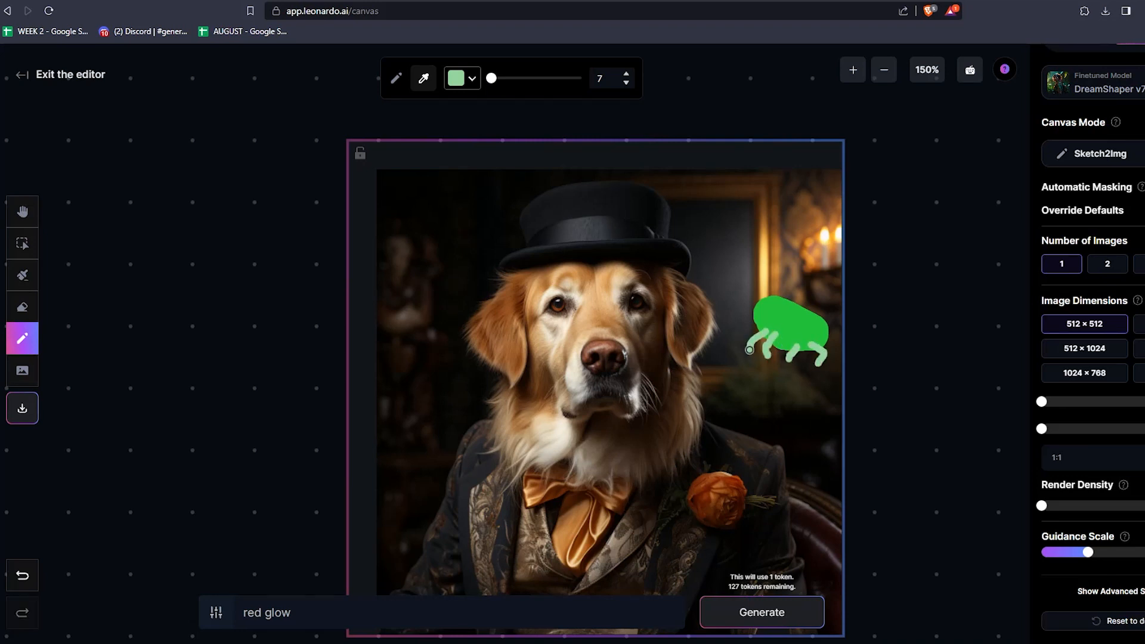
mouse_move(564, 186)
text(f)
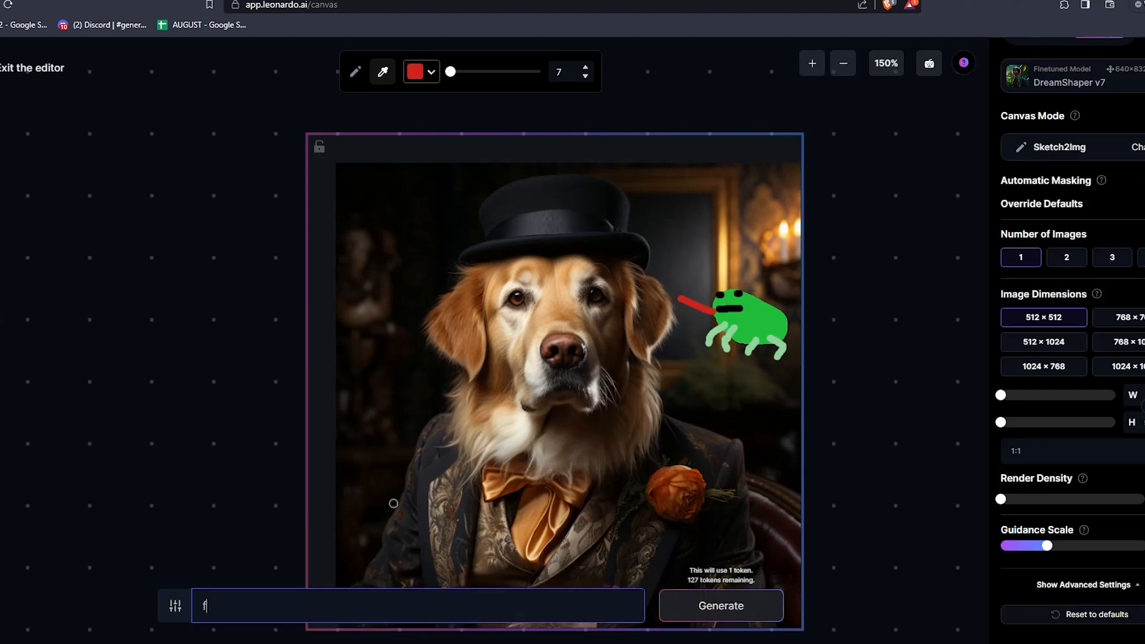
- Generate a Sketch2Img image from the frog sketch with the prompt 'frog'
text(rog)
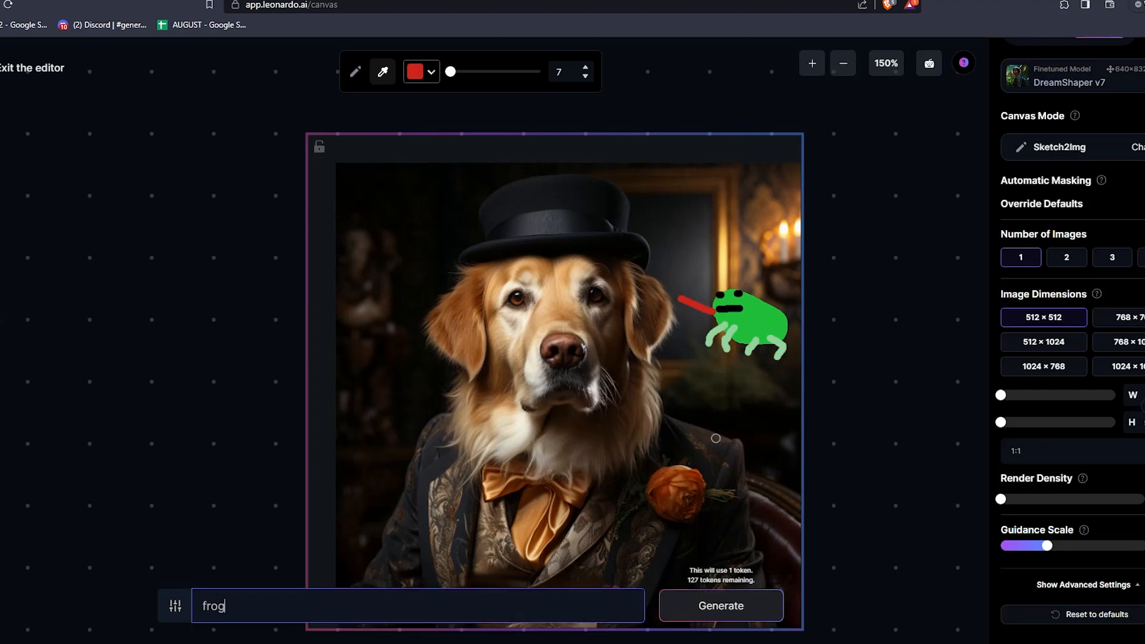
click(720, 606)
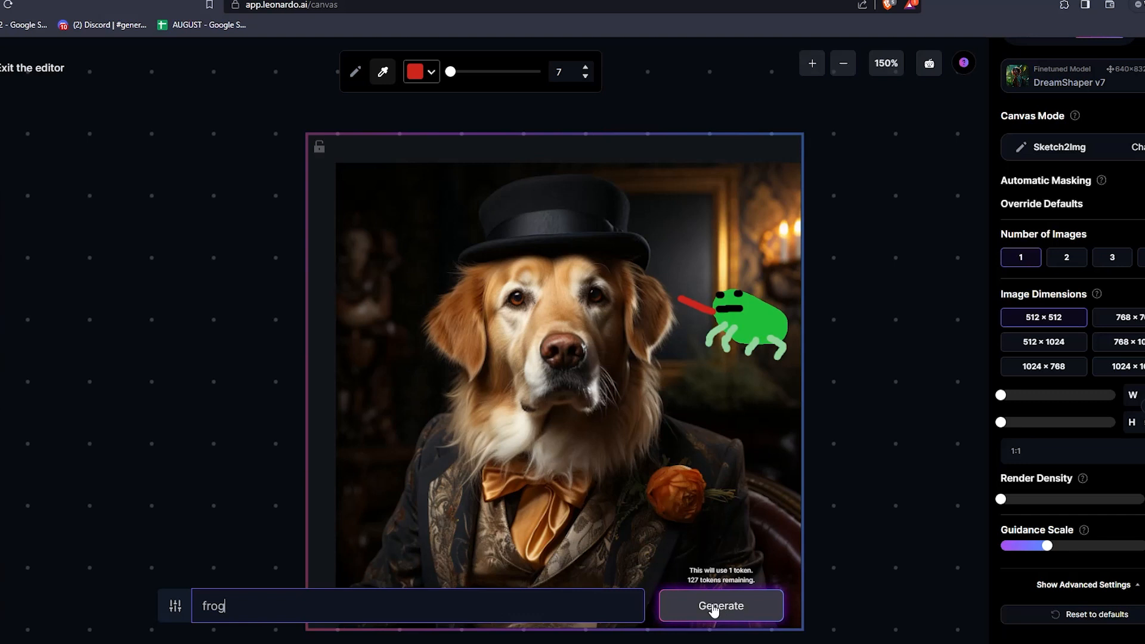
click(720, 606)
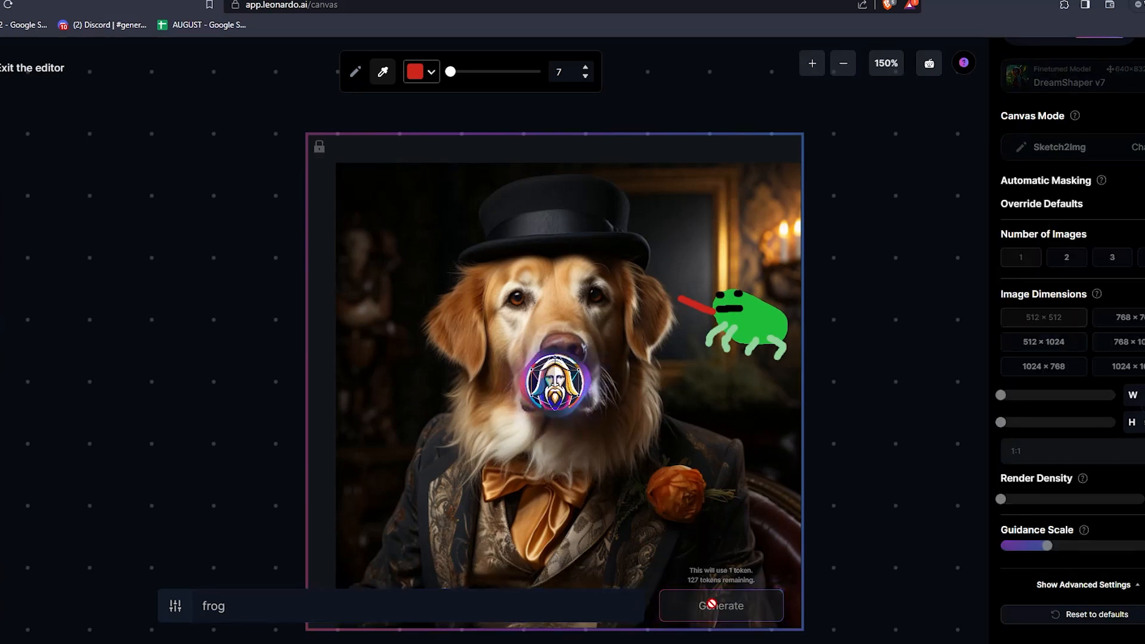
click(1069, 162)
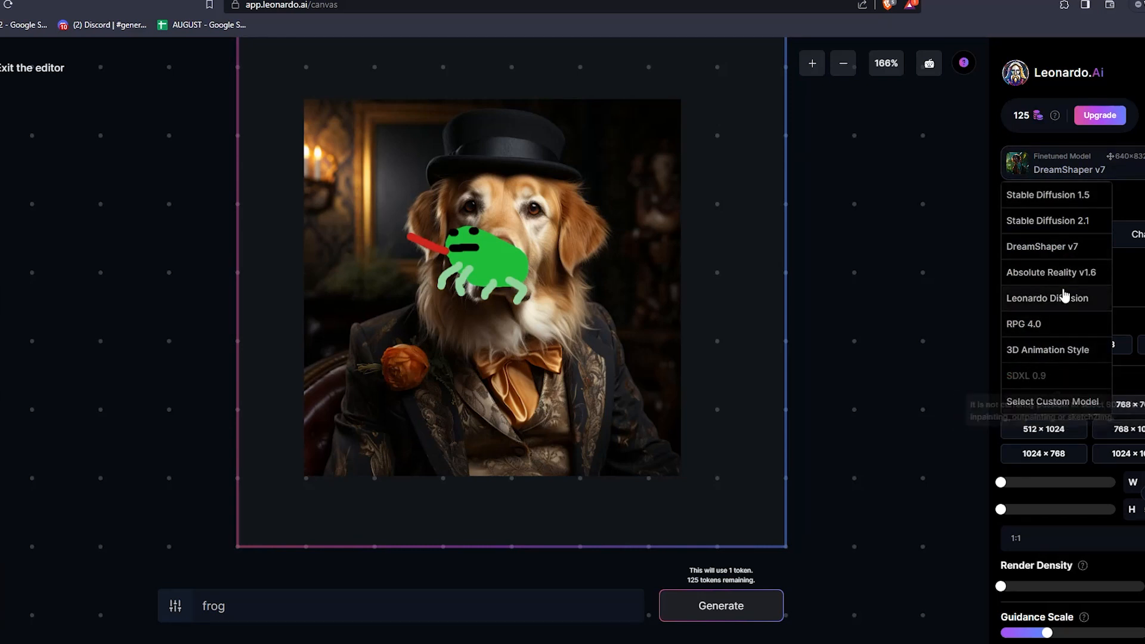
- Choose the 'animals to the rescue' finetuned model and regenerate the portrait with it
click(1052, 402)
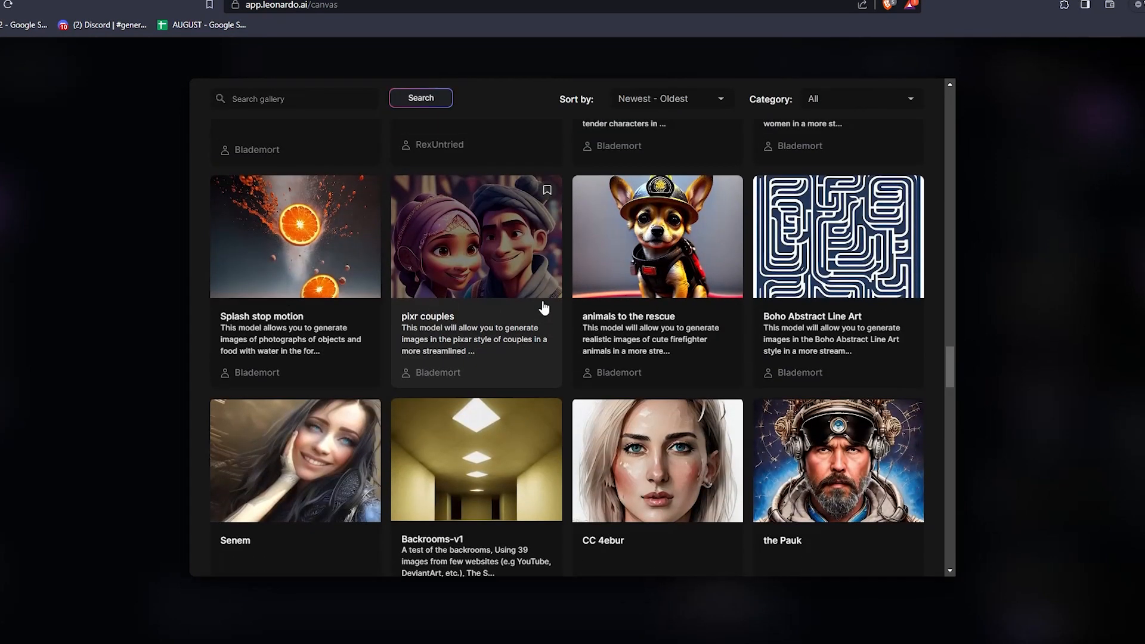
click(476, 236)
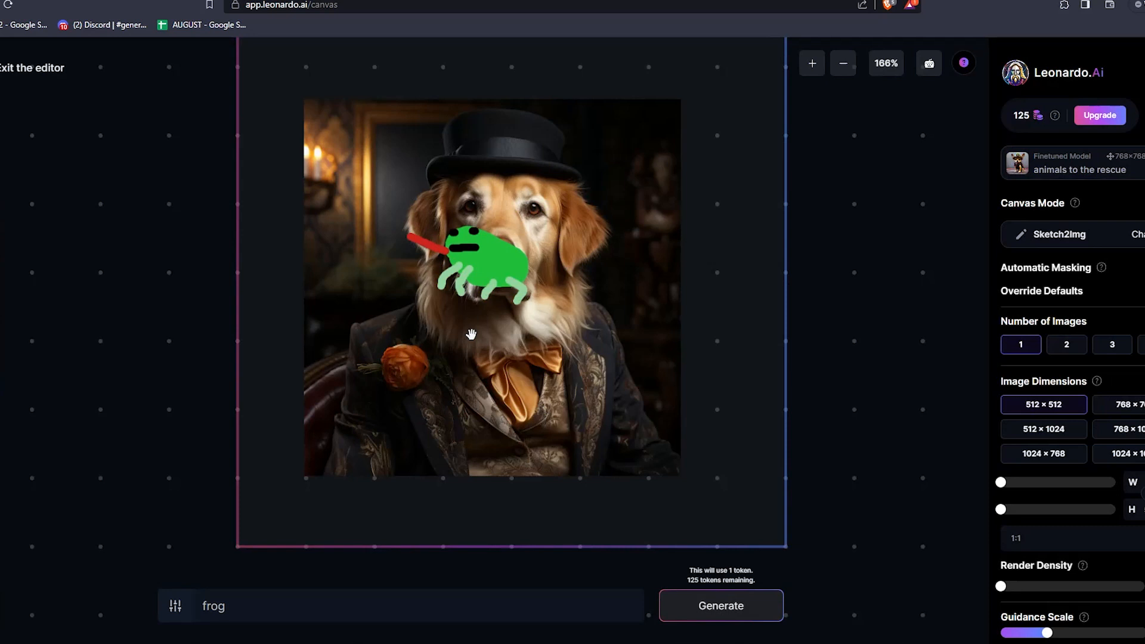
click(721, 606)
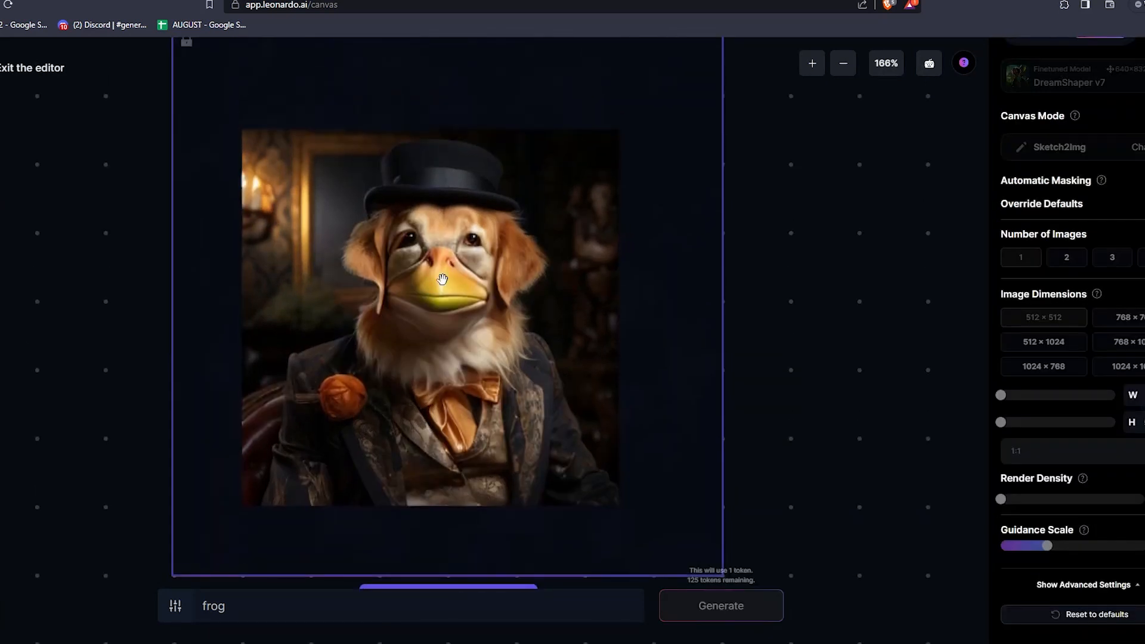
mouse_move(324, 243)
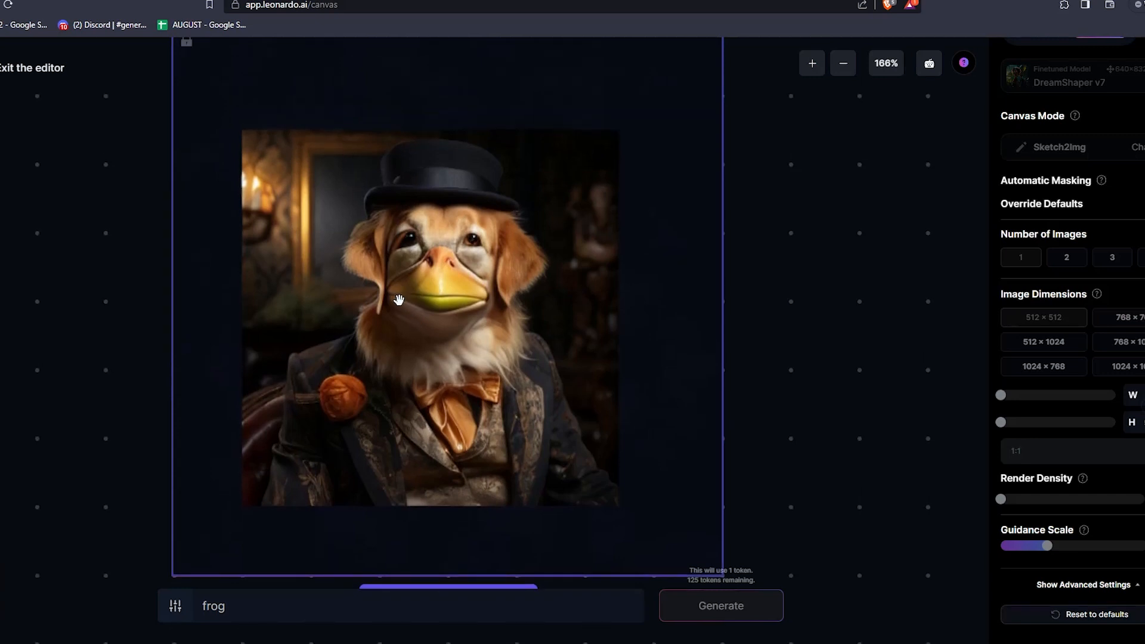
click(720, 606)
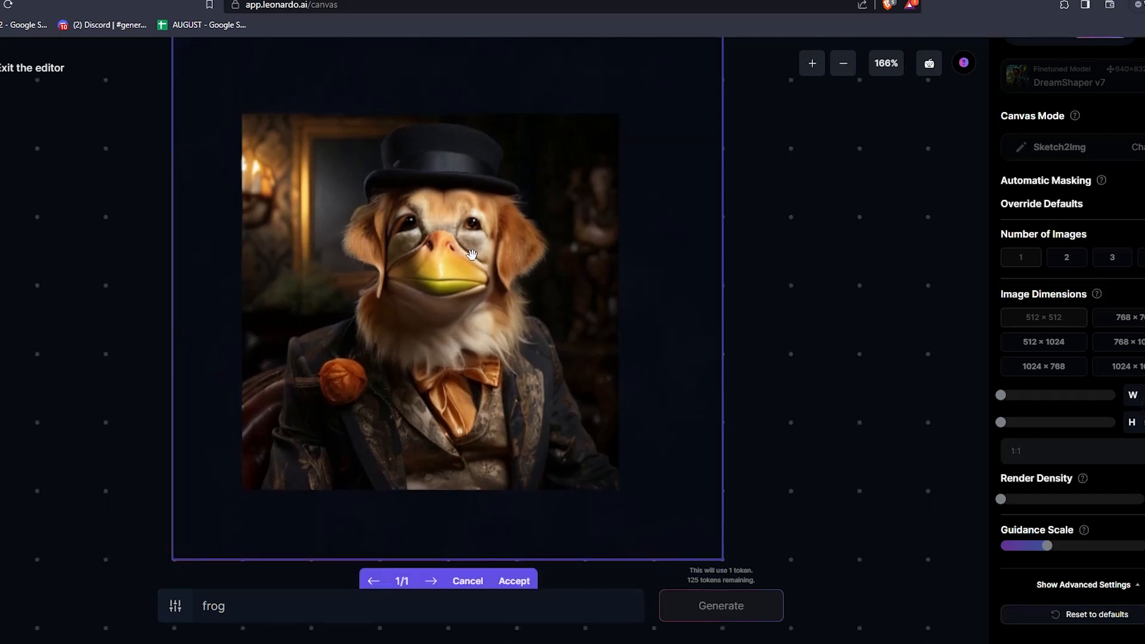
mouse_move(486, 355)
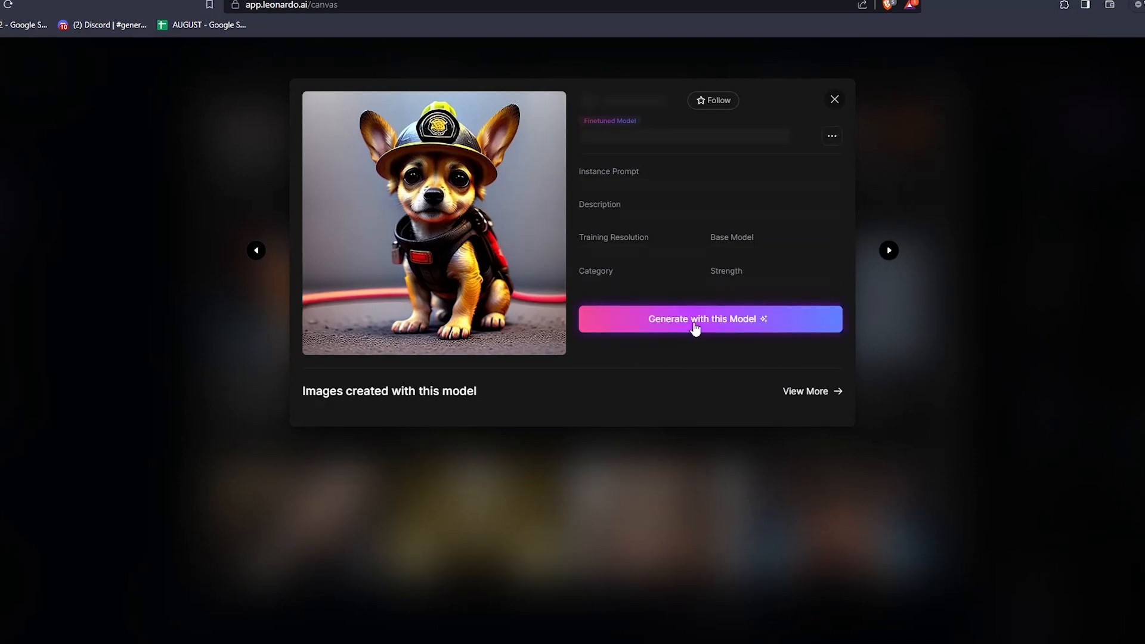
click(709, 319)
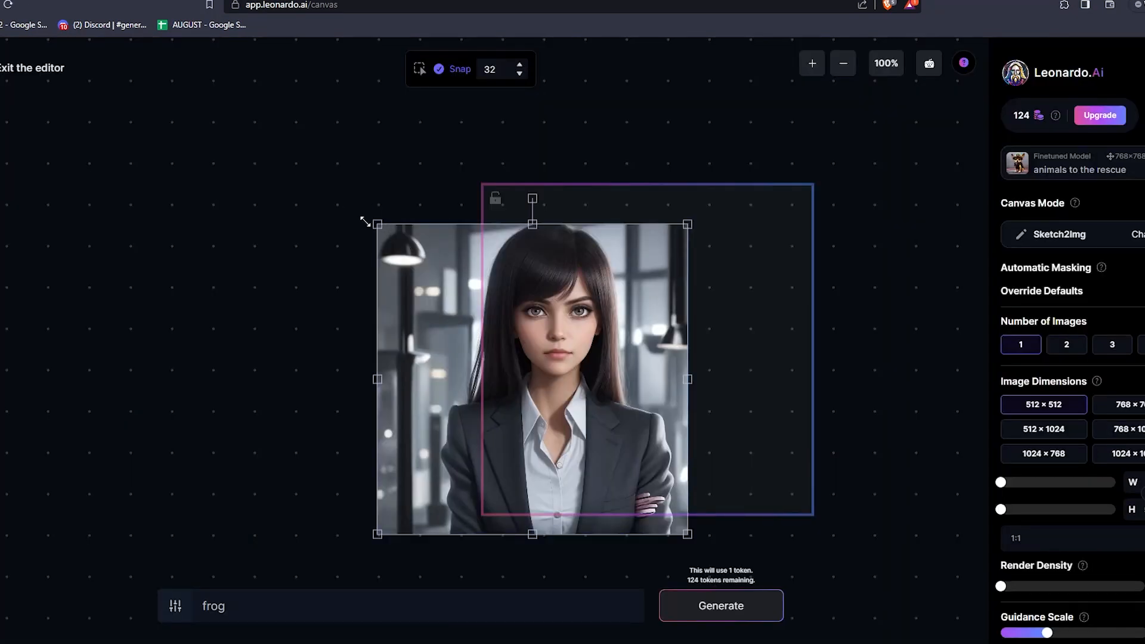
- Enlarge the woman's portrait to fill the frame and bring up the canvas mode choices
drag(531, 378, 531, 347)
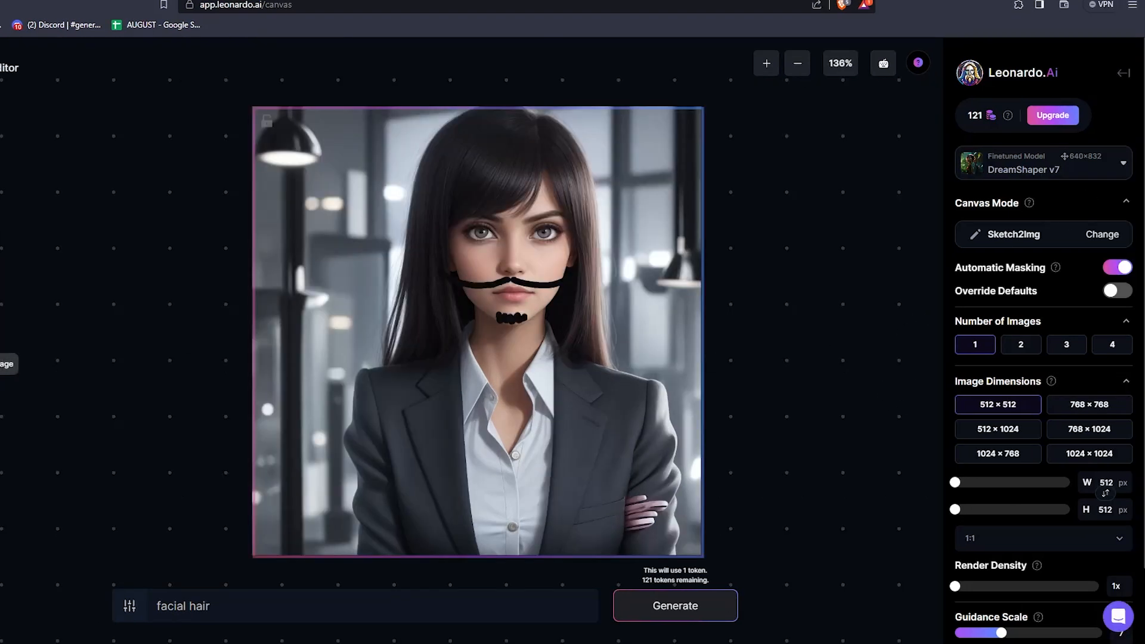
mouse_move(1100, 182)
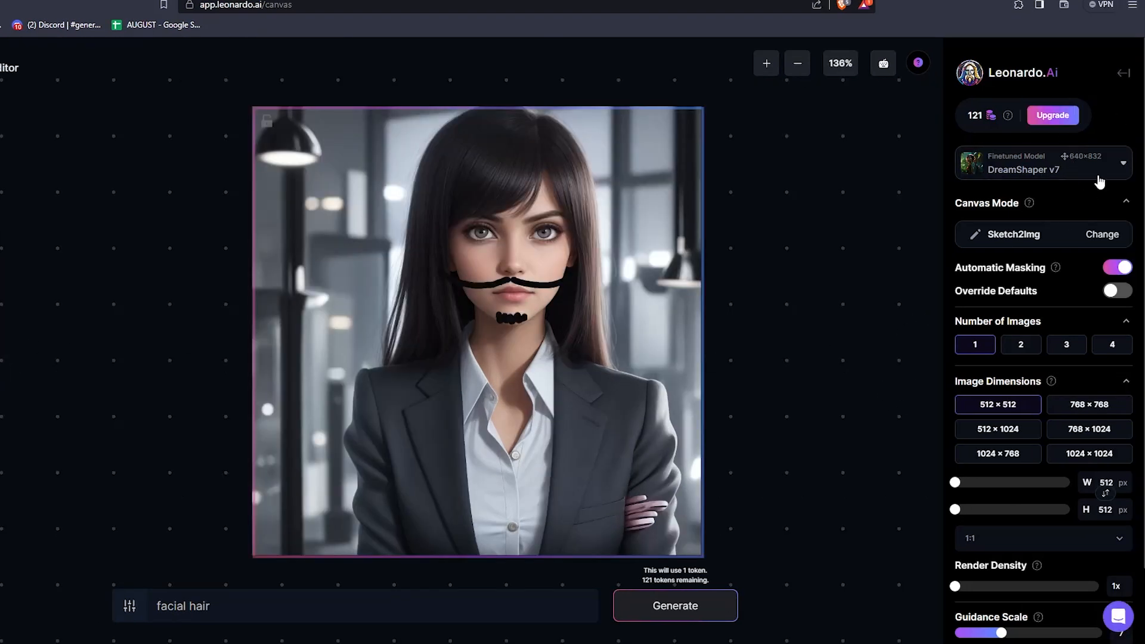
click(1101, 235)
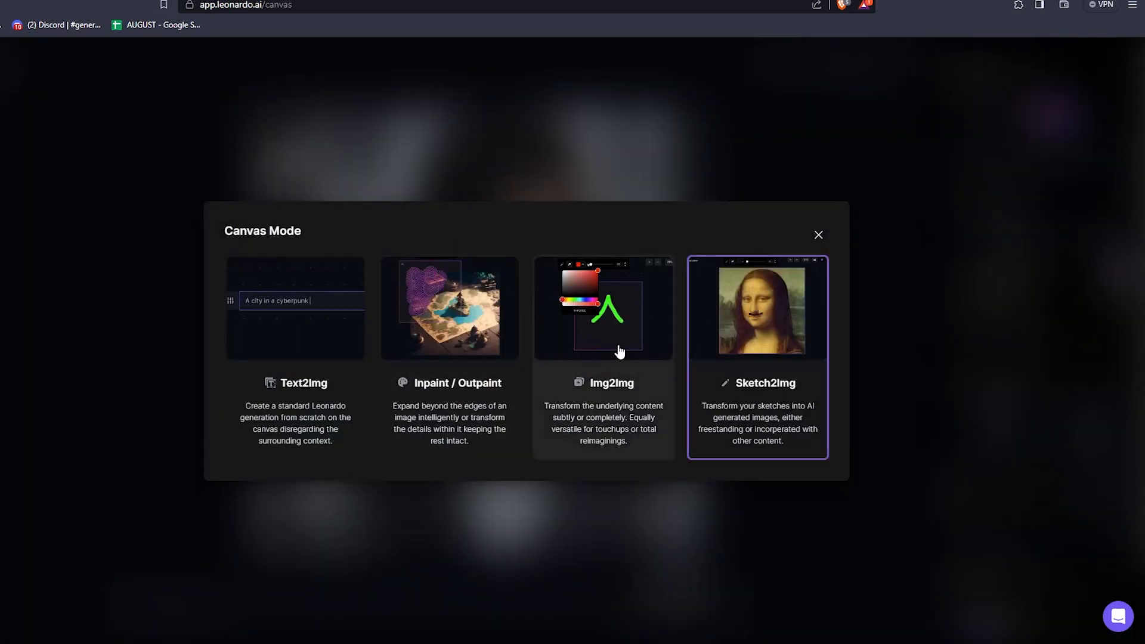
- Switch to Img2Img mode and generate a new face from the 'girls face' prompt
click(603, 306)
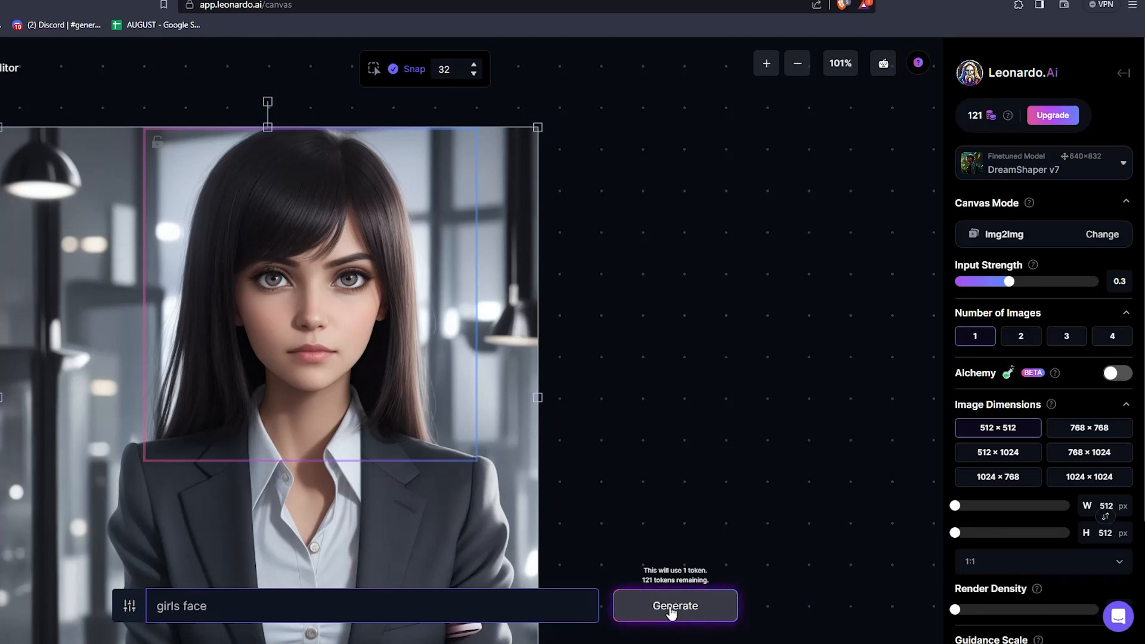
click(673, 606)
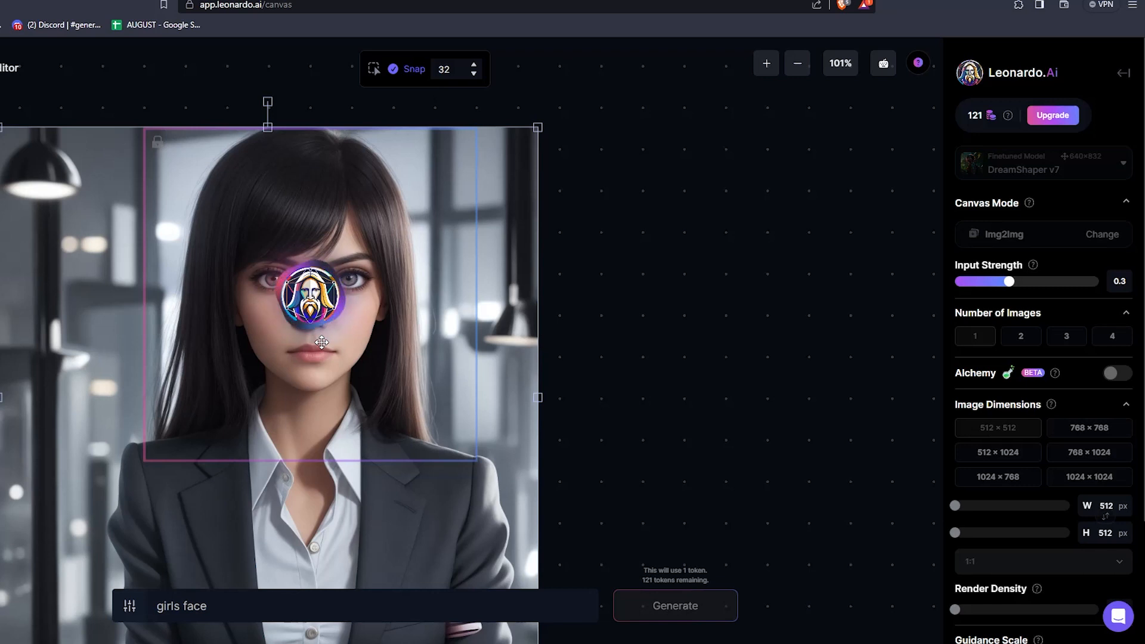
click(674, 606)
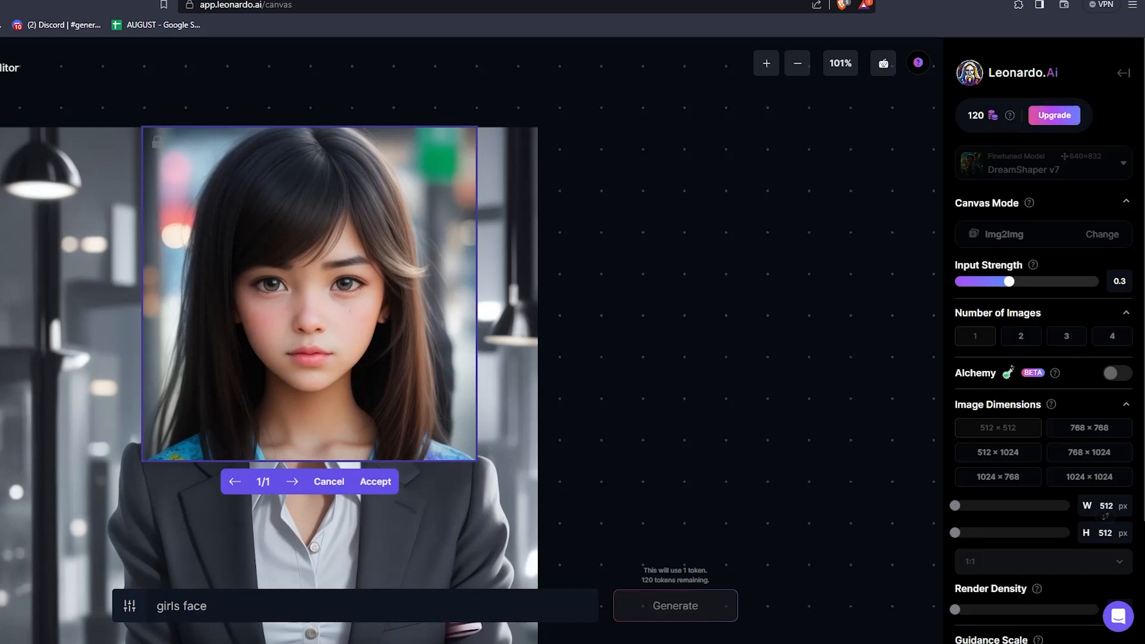
mouse_move(663, 327)
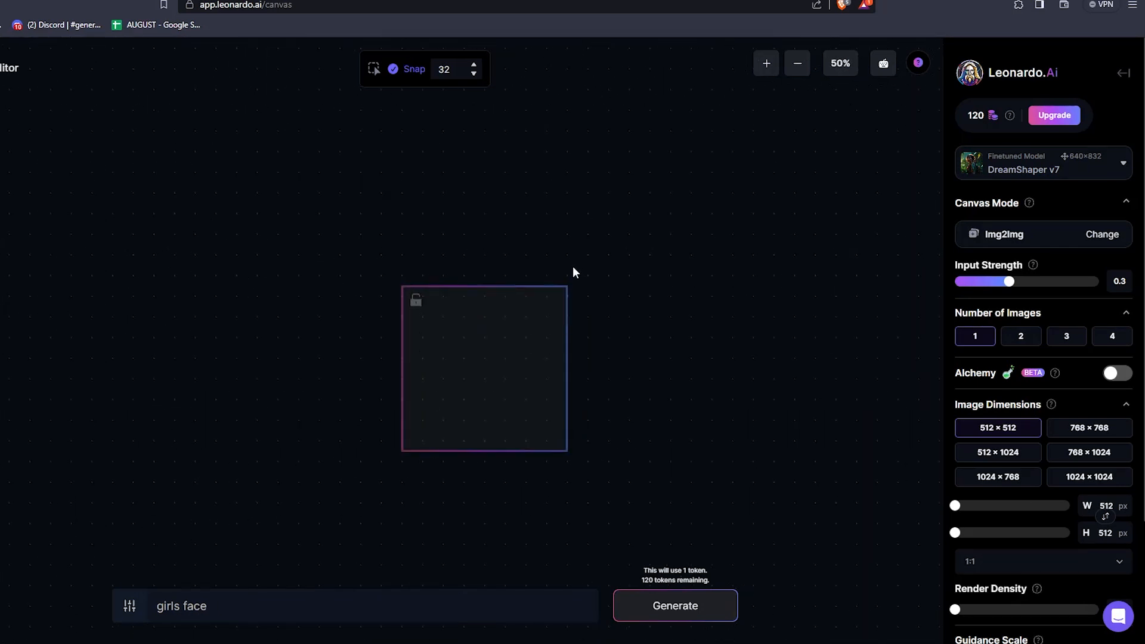
- Reveal the advanced settings and turn on ControlNet guidance in Pose to Image mode
click(672, 606)
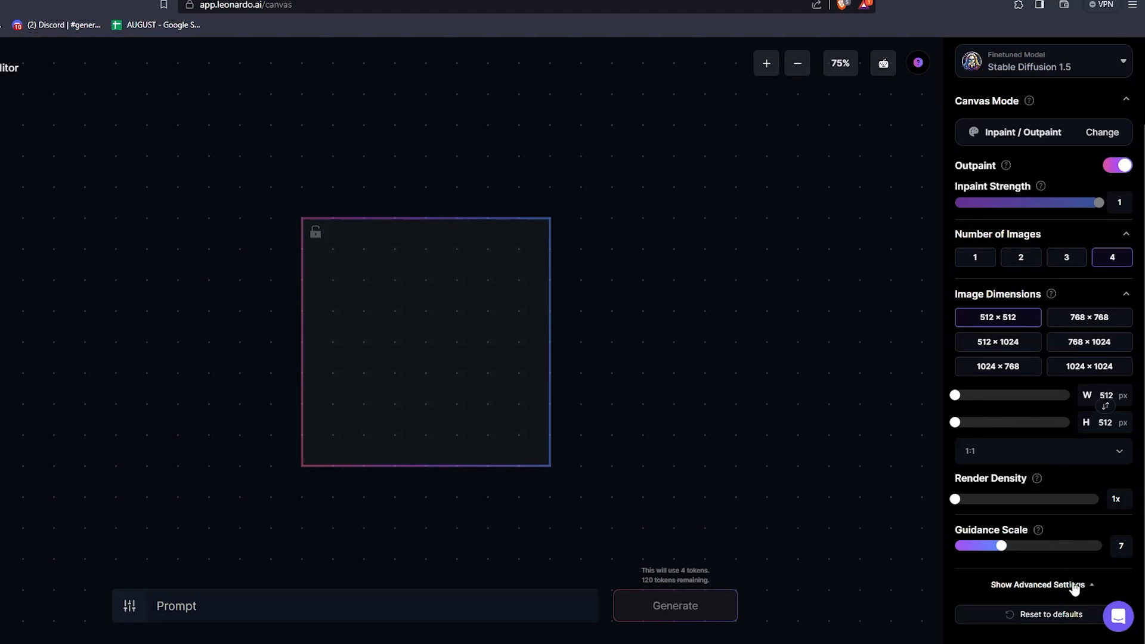
click(1037, 584)
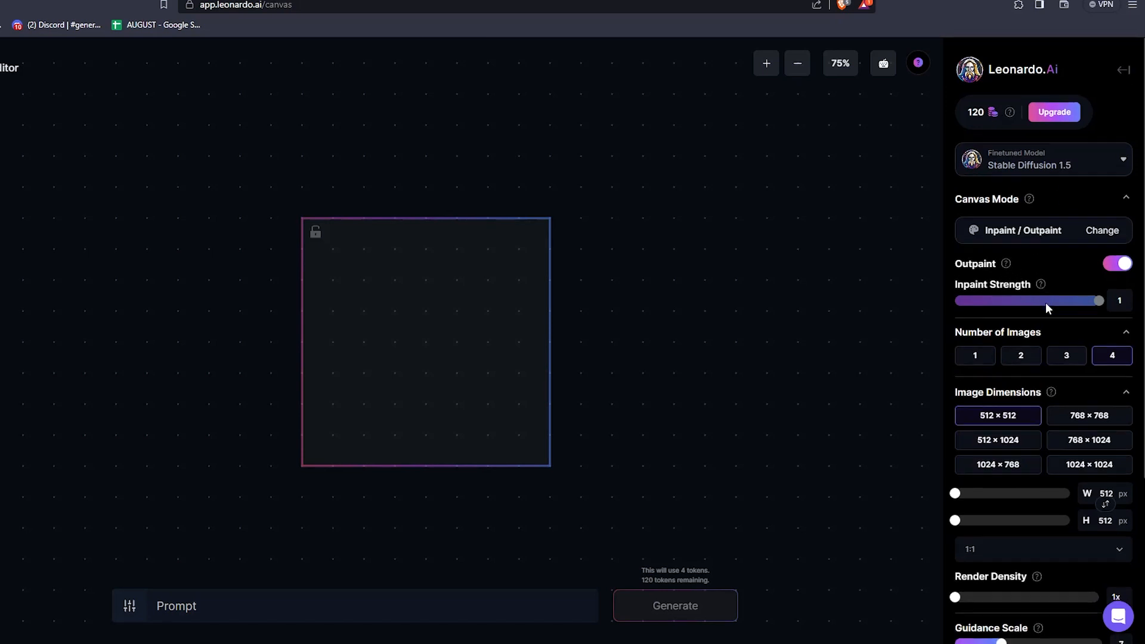
scroll(down, 3)
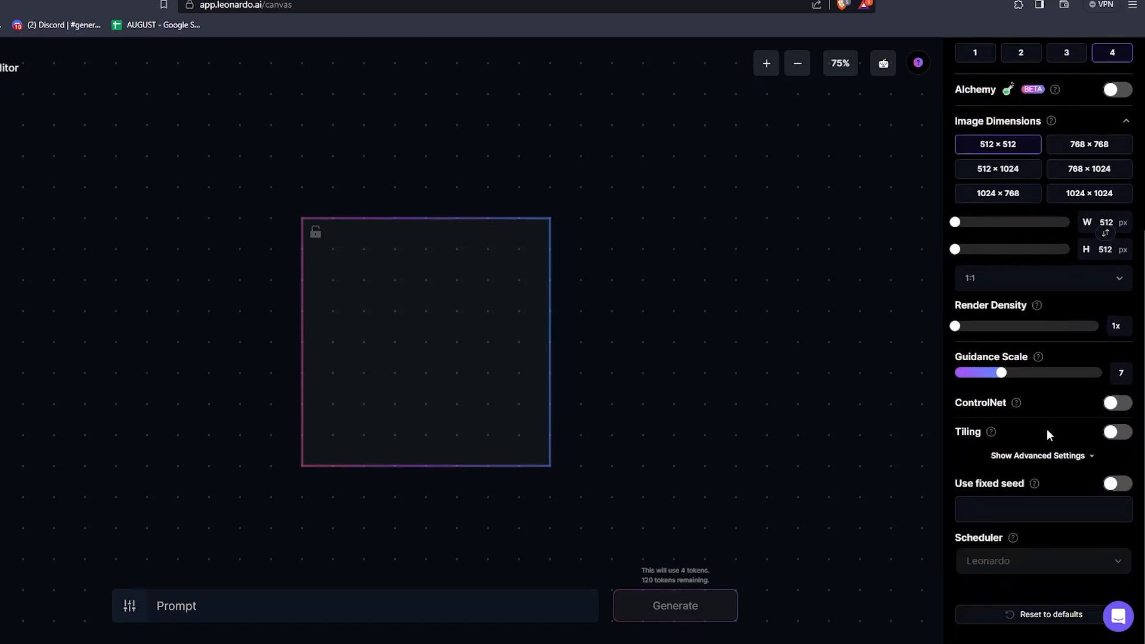
click(1113, 402)
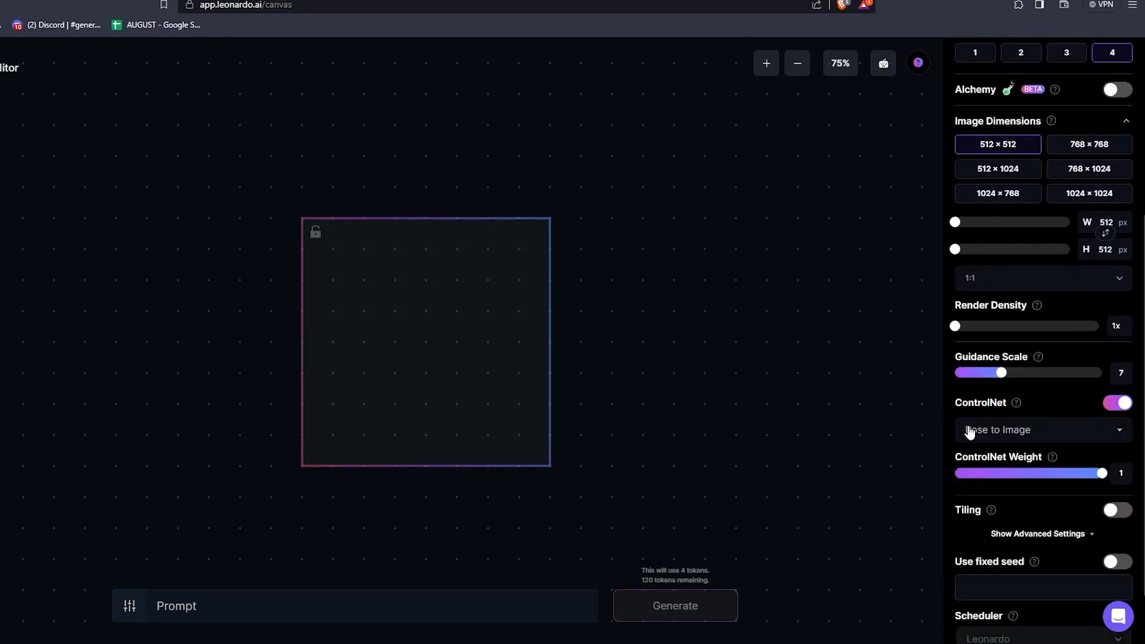
mouse_move(734, 299)
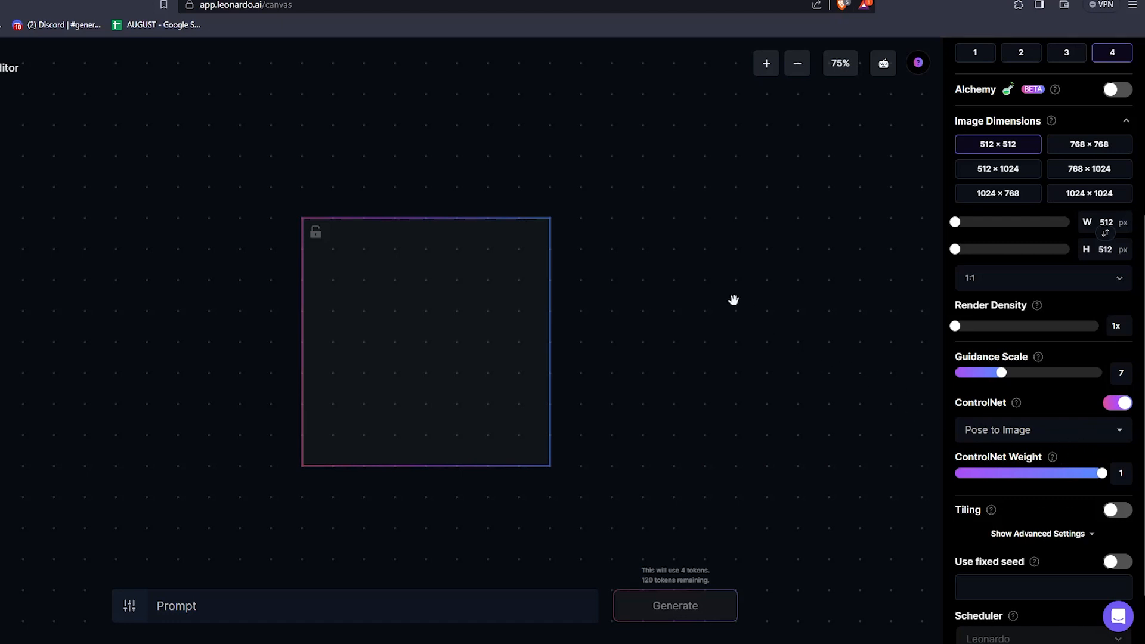
mouse_move(734, 299)
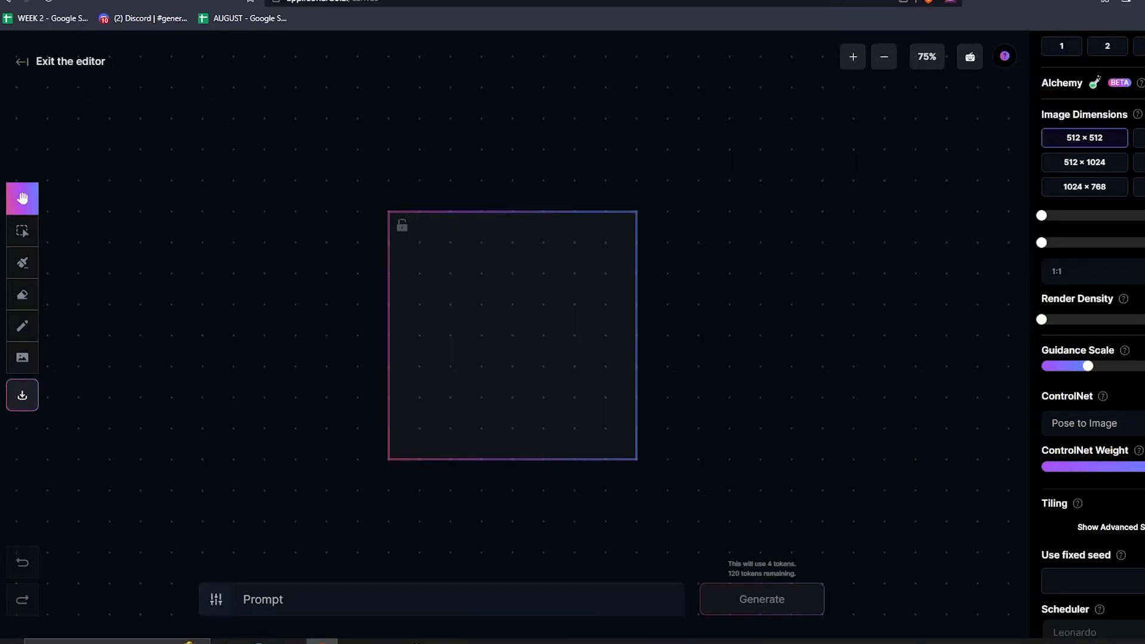
- Put the dog portrait on the canvas and generate 'blue dog' and 'white dog' pose-guided variations
click(21, 231)
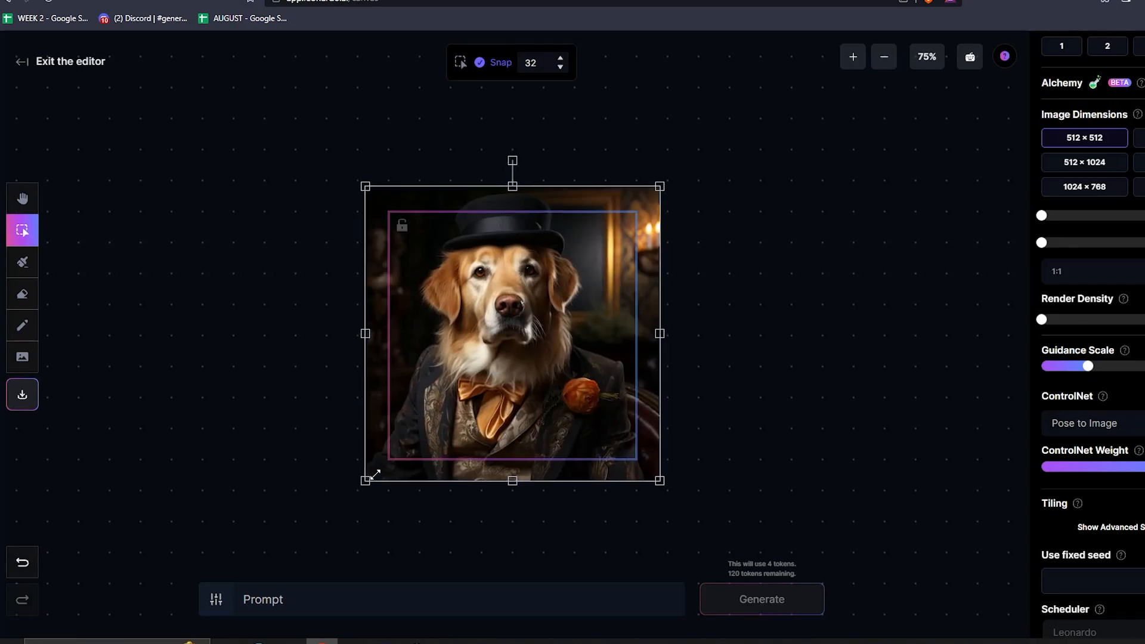
text(blue dog)
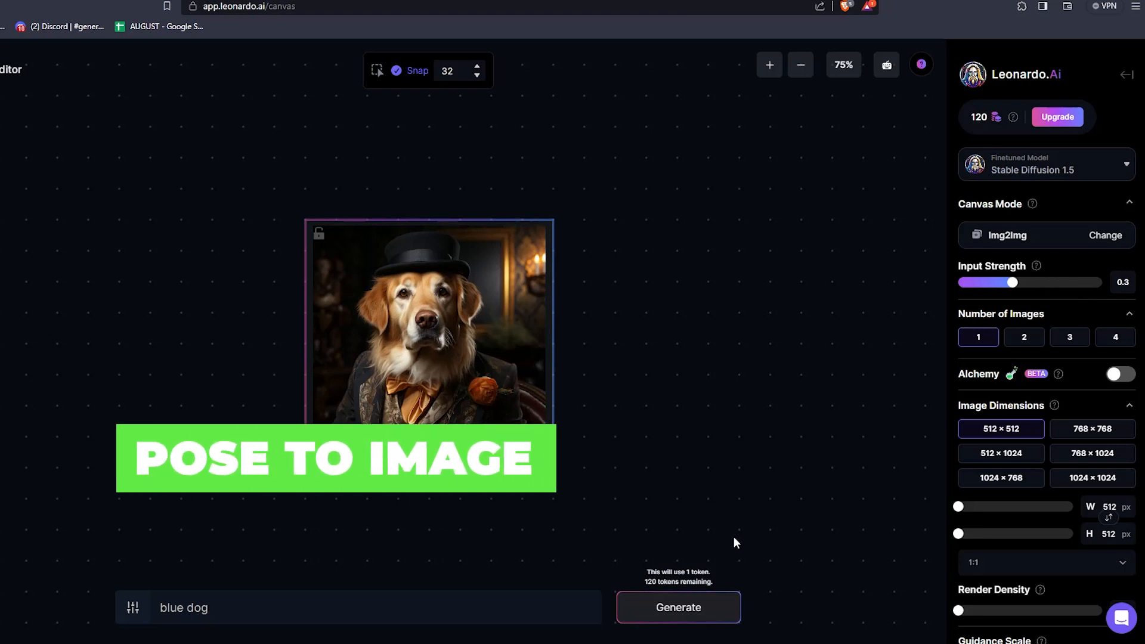
click(677, 607)
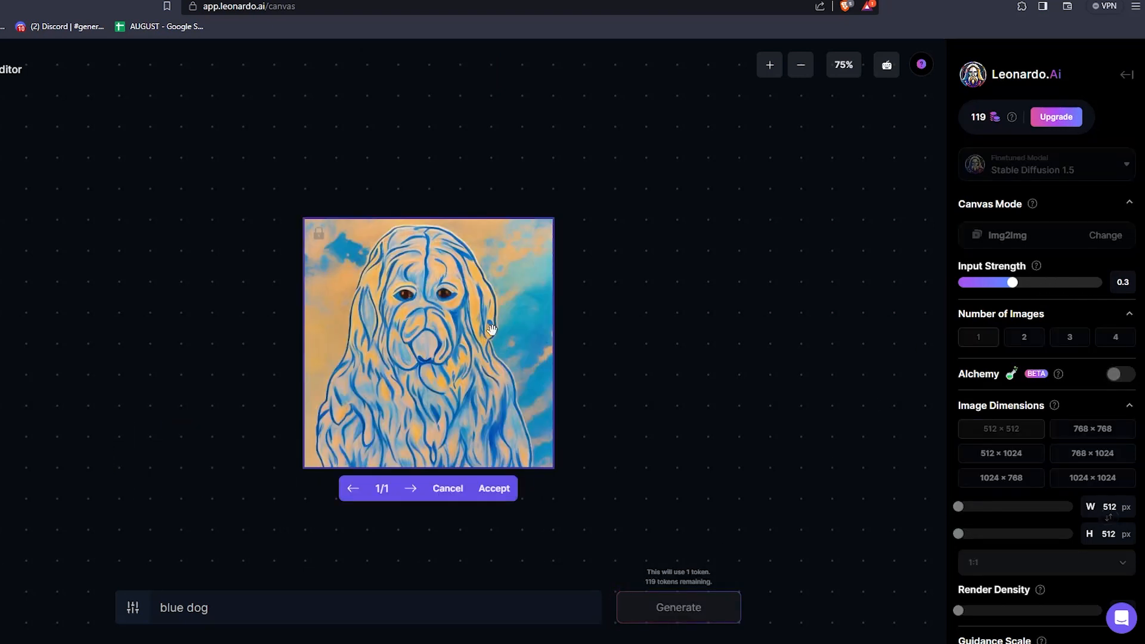
mouse_move(522, 469)
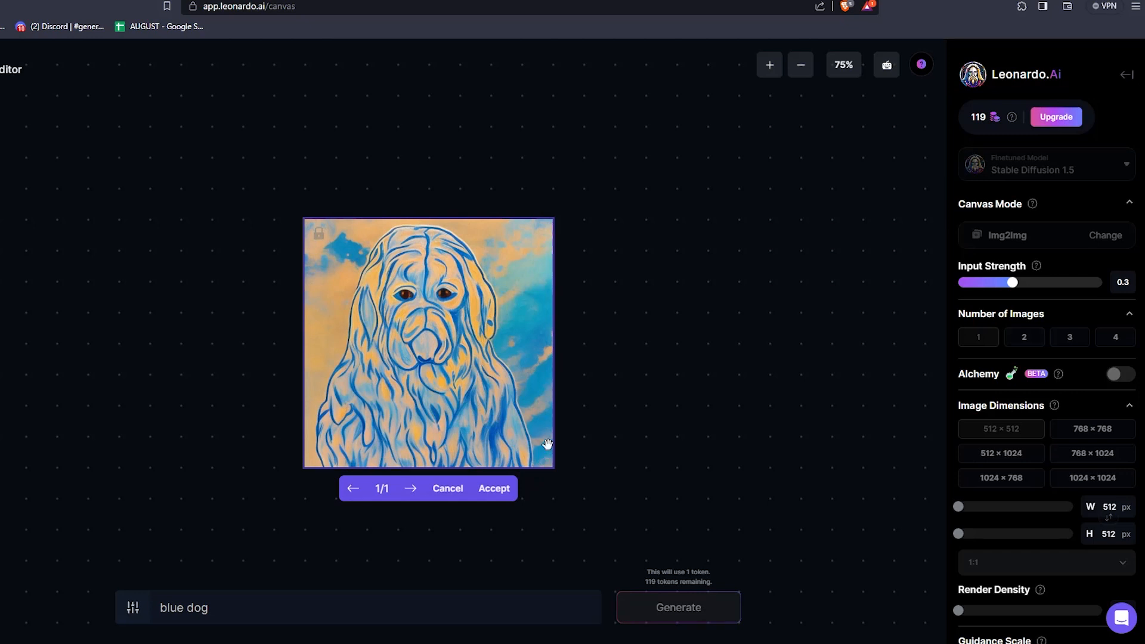
text(white dog)
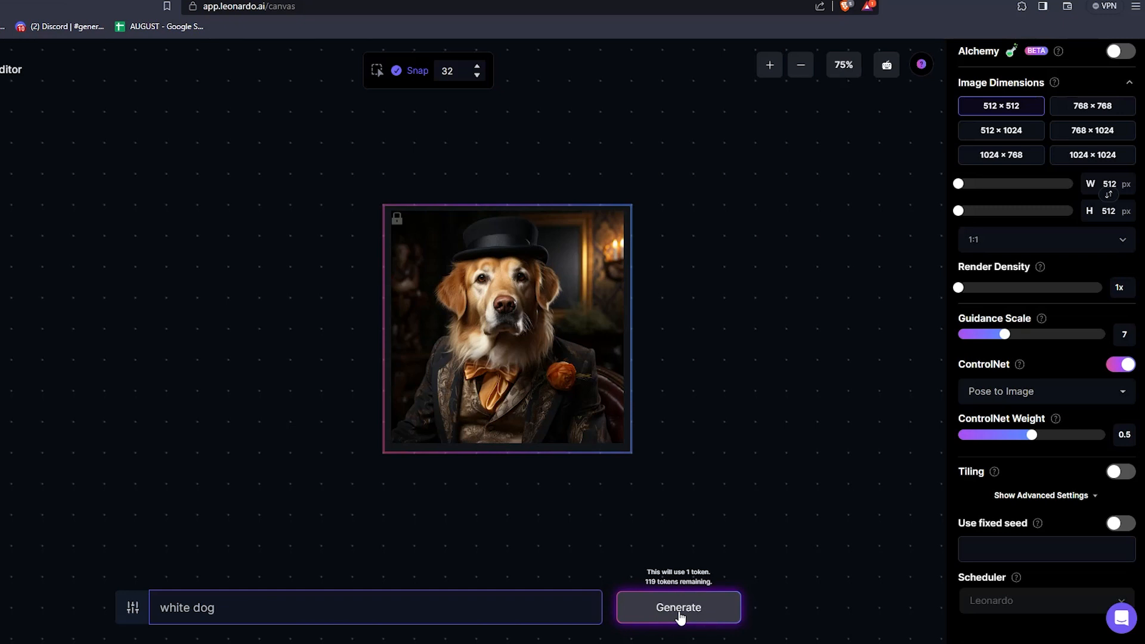
click(677, 608)
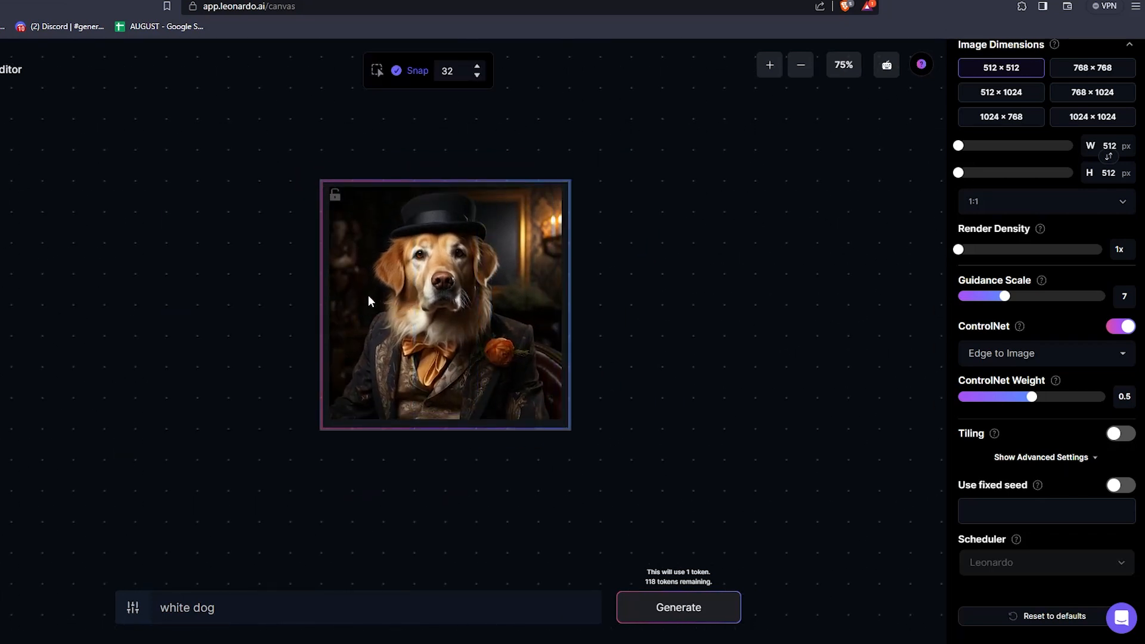
- Generate 'purple dog' face variations, then generate again with ControlNet weight at 1
text(purple dog)
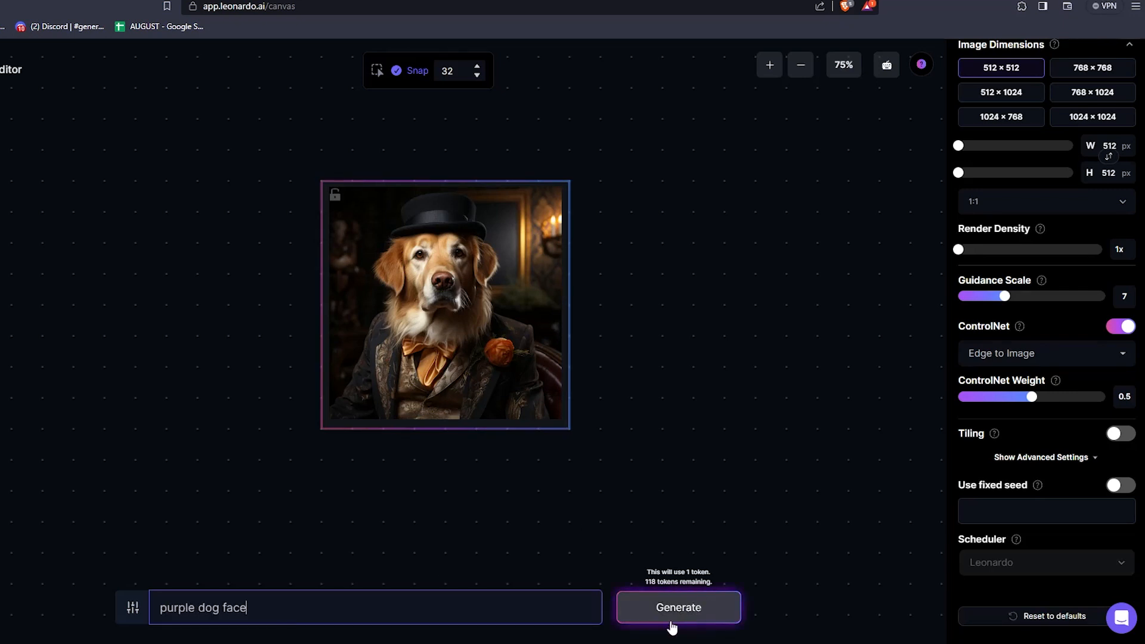
click(677, 608)
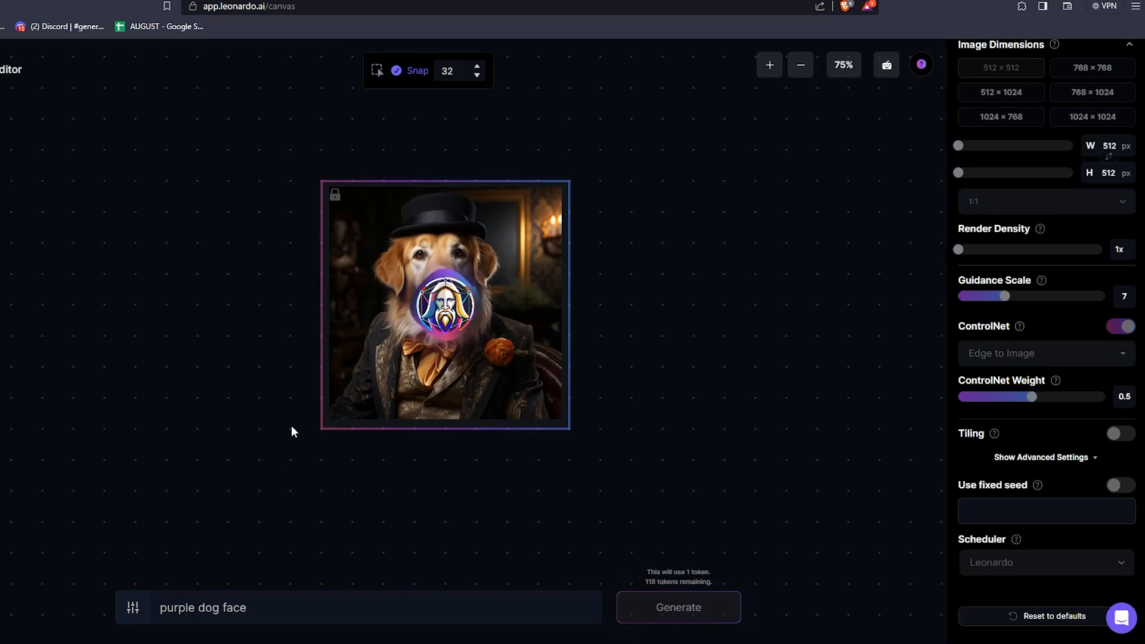
click(678, 607)
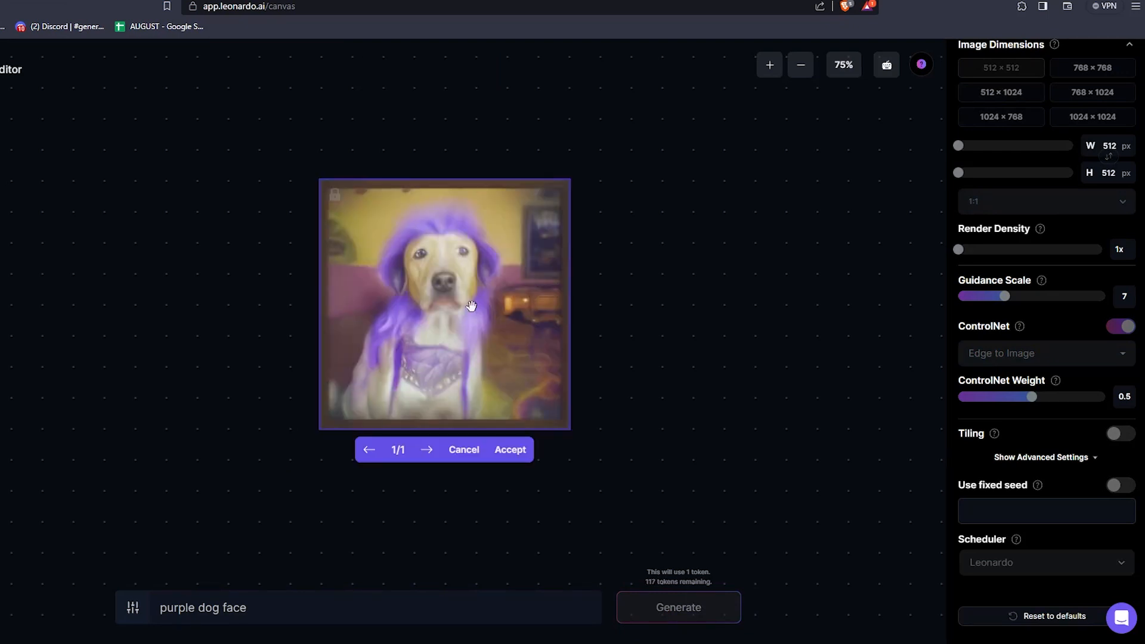
mouse_move(451, 261)
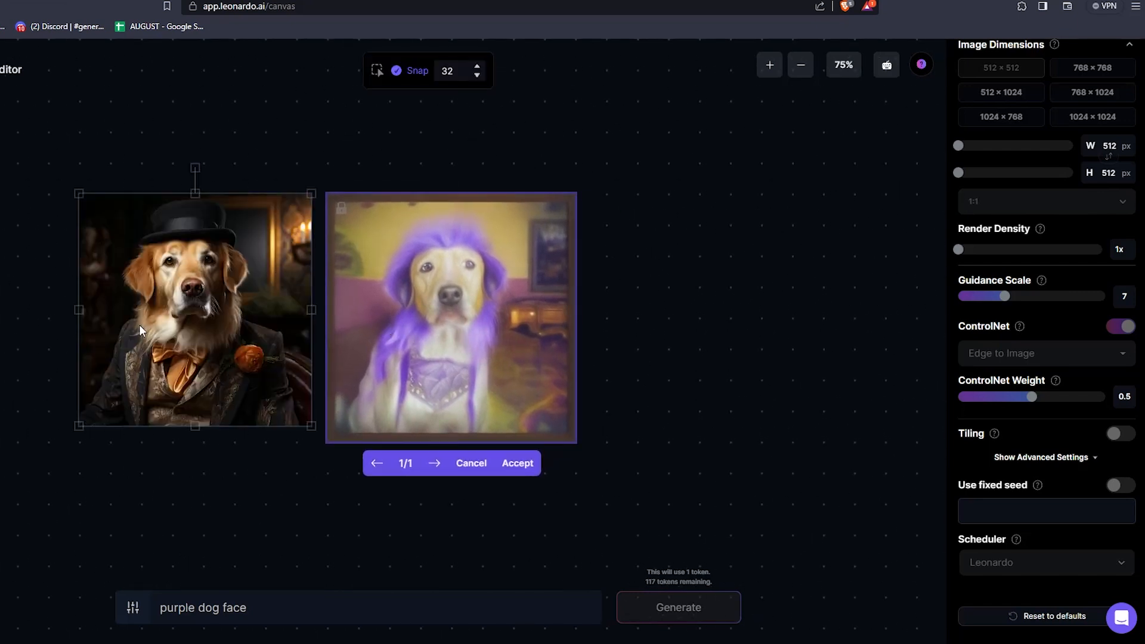
mouse_move(210, 331)
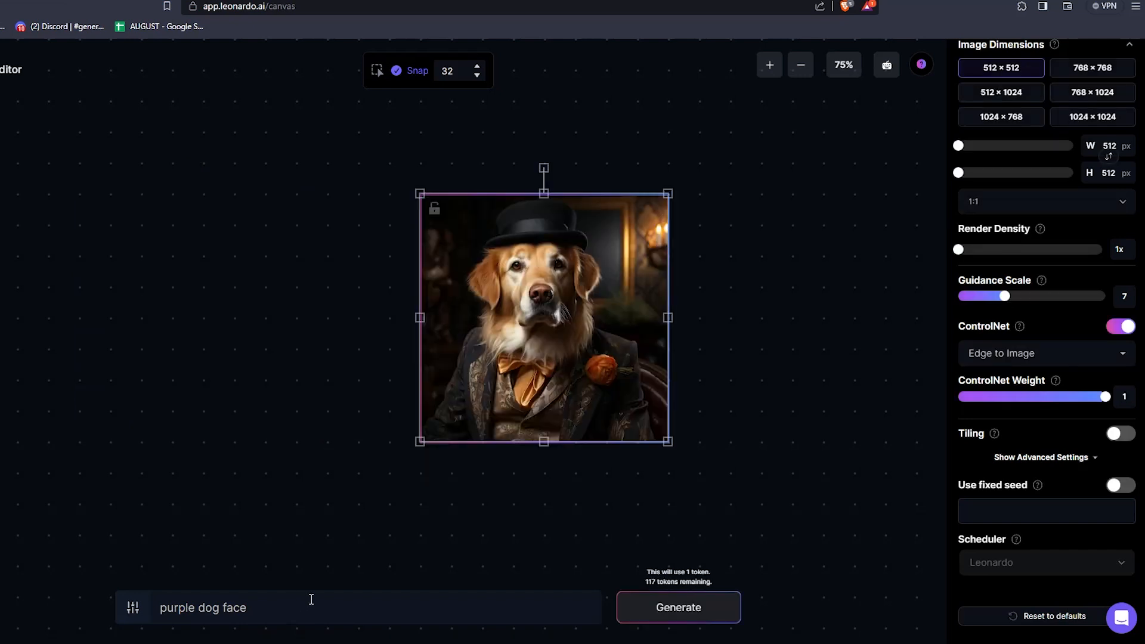
click(678, 607)
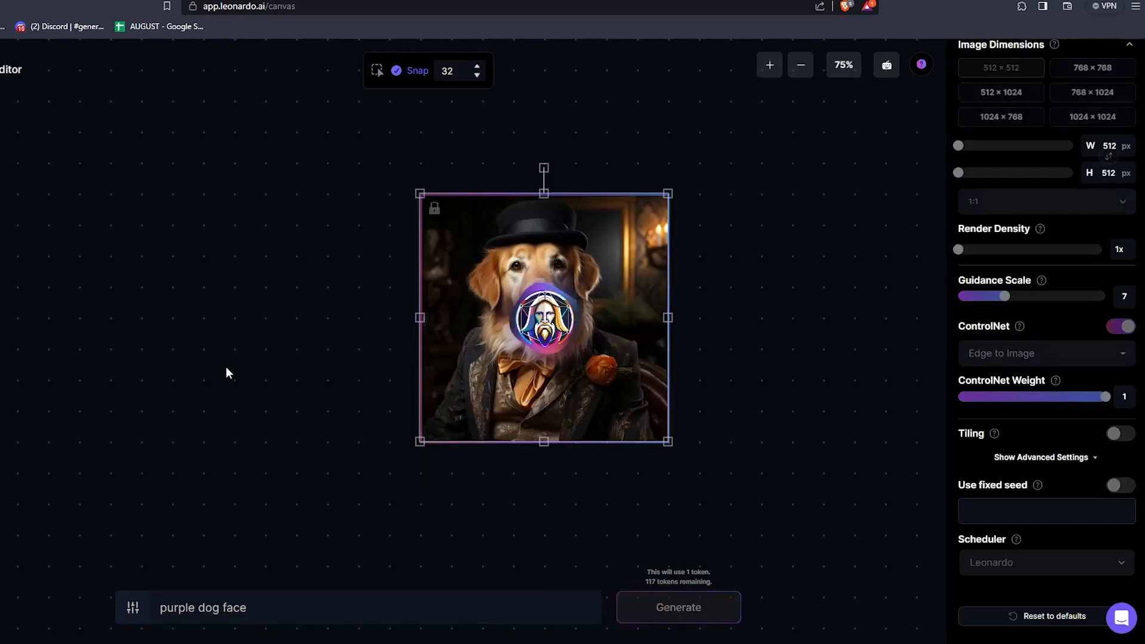
click(678, 607)
text(gold crown)
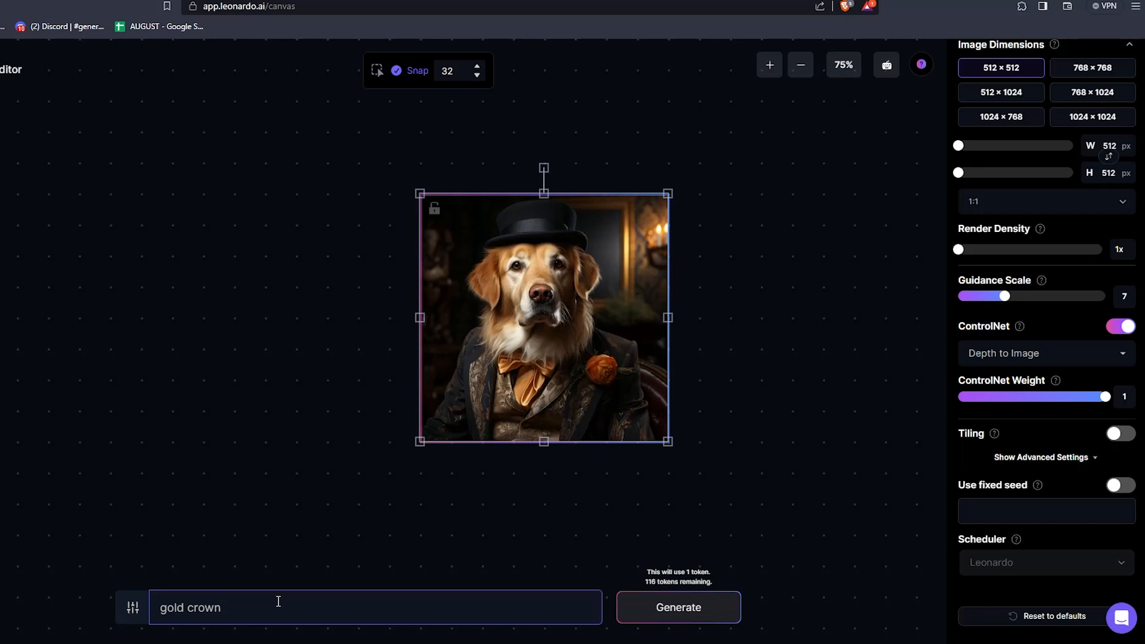
- Extend the prompt to 'gold crown, with white skins' and generate the depth-guided dog variation
text(, wit)
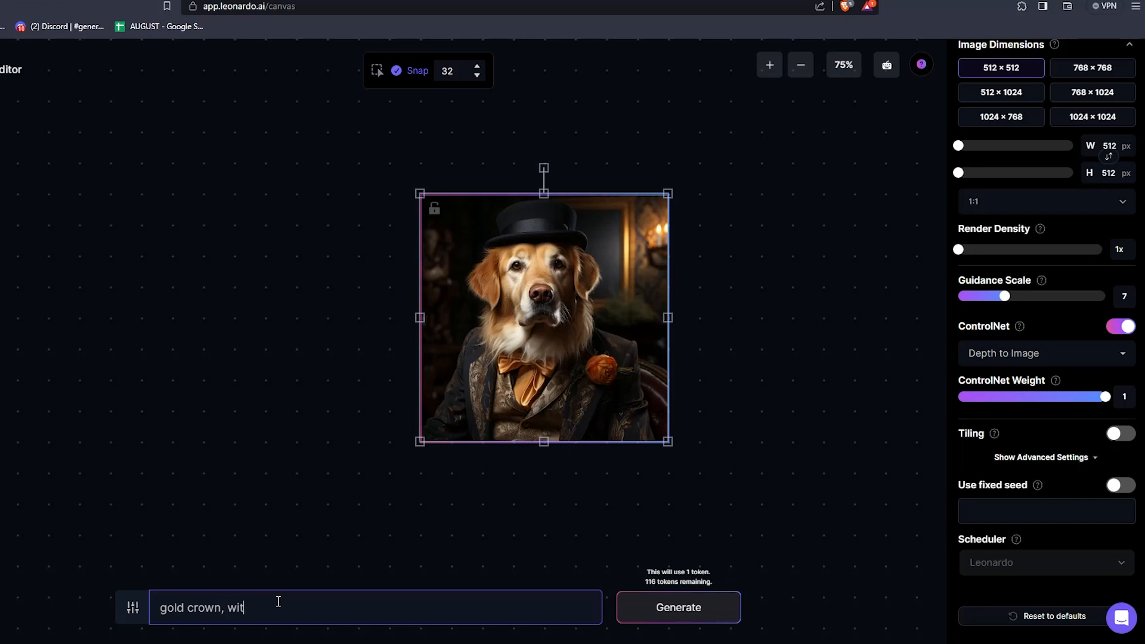
text(h)
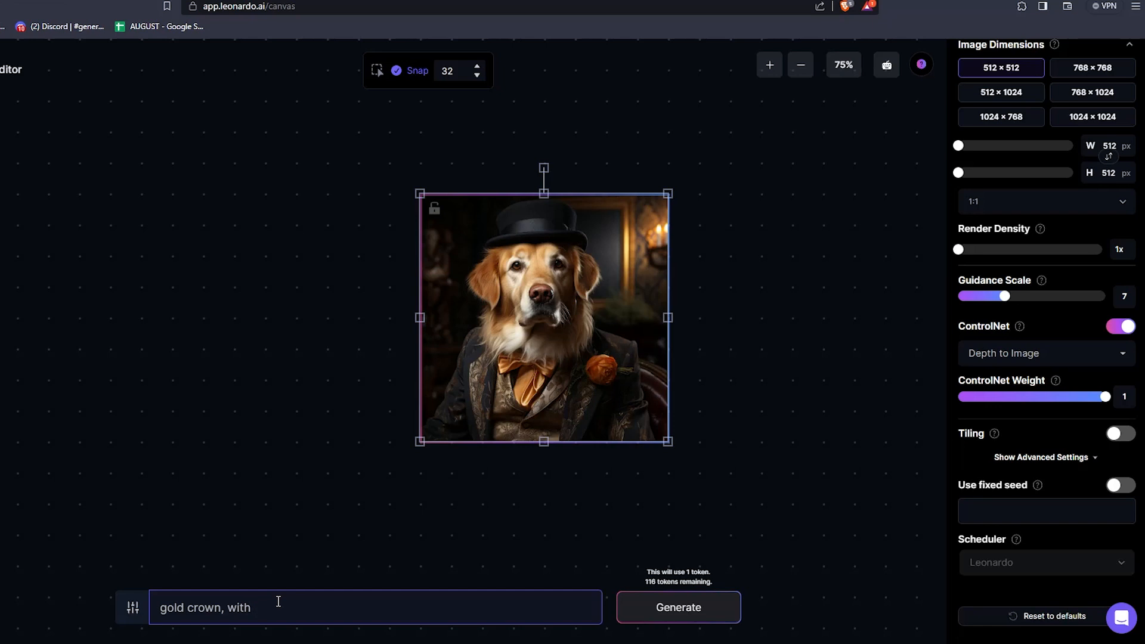
text(white skins)
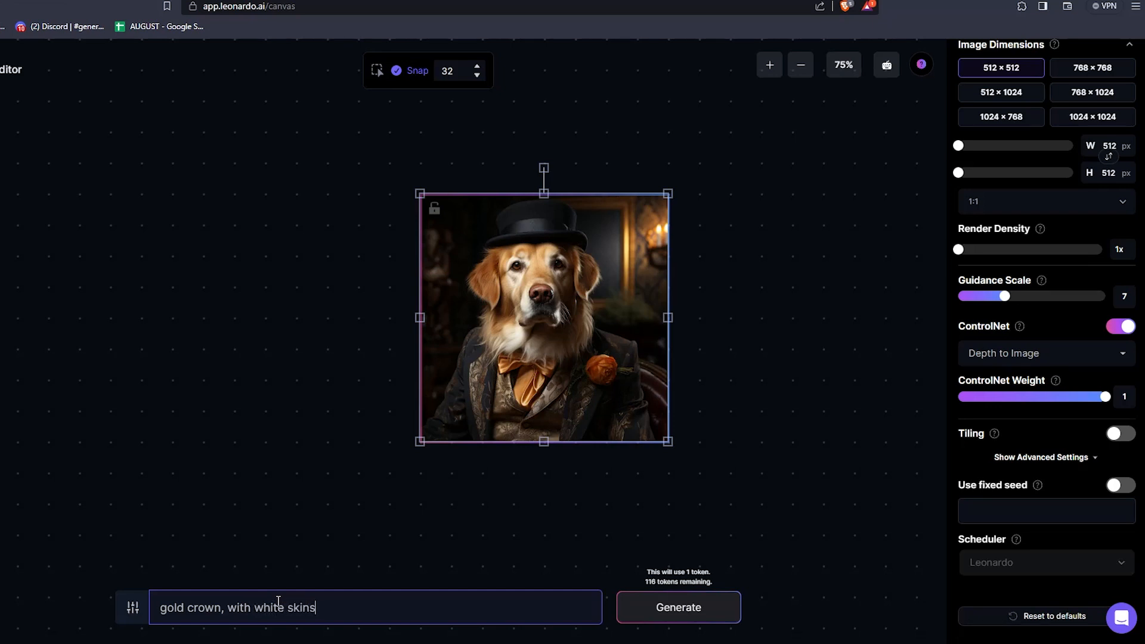
click(678, 608)
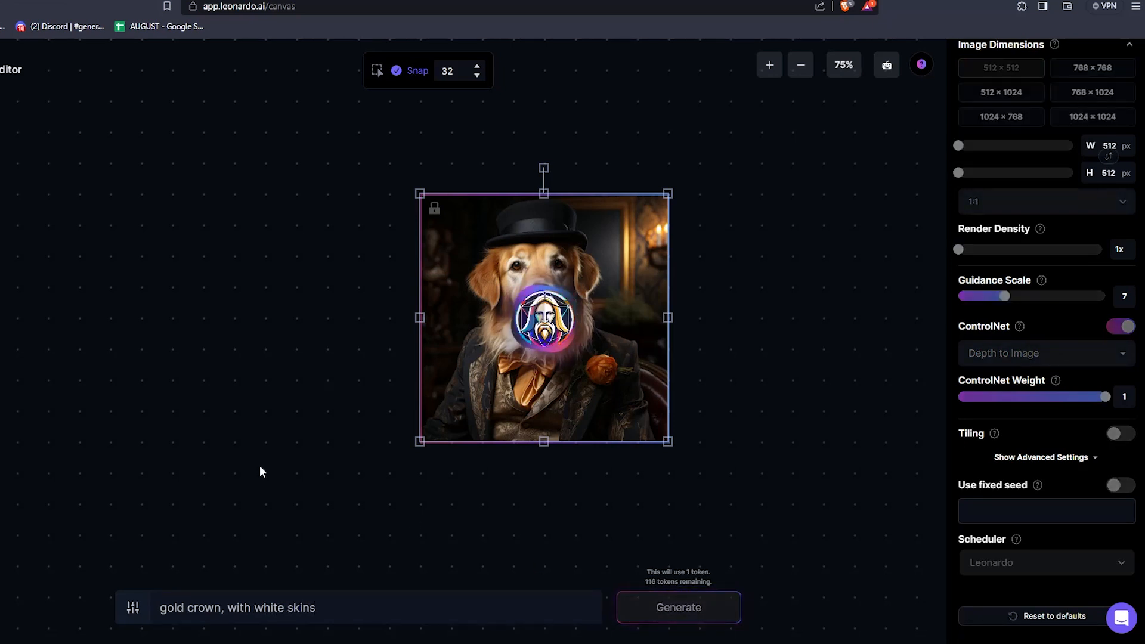
click(678, 607)
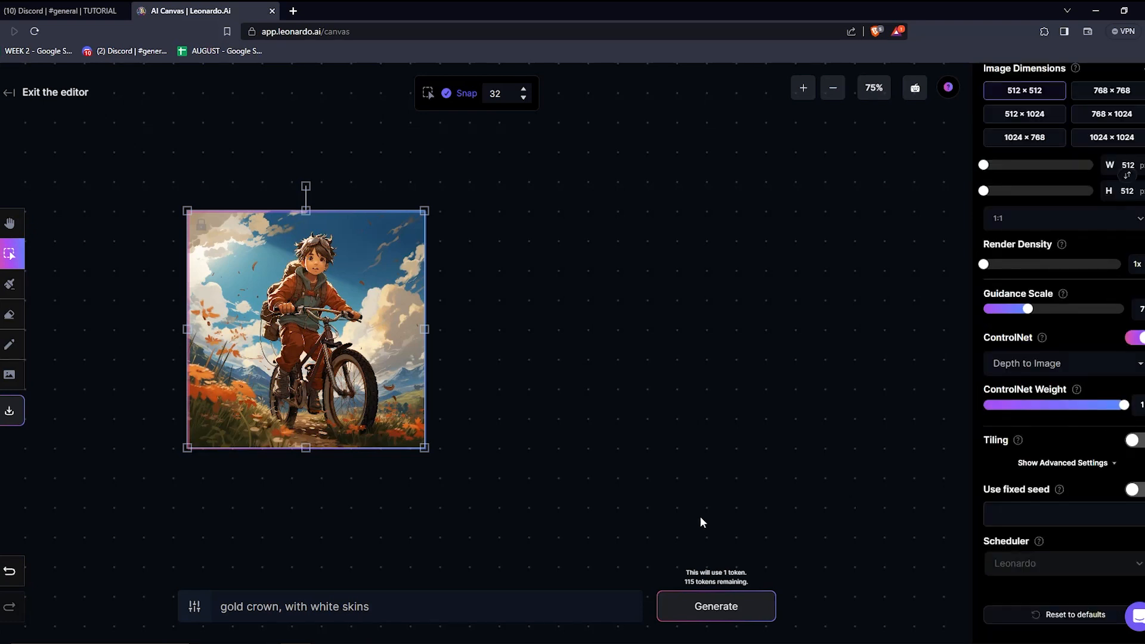
- Replace the prompt with 'anime girl riding a bike' and generate from the bike picture
triple_click(293, 606)
text(anime girl riding a bike)
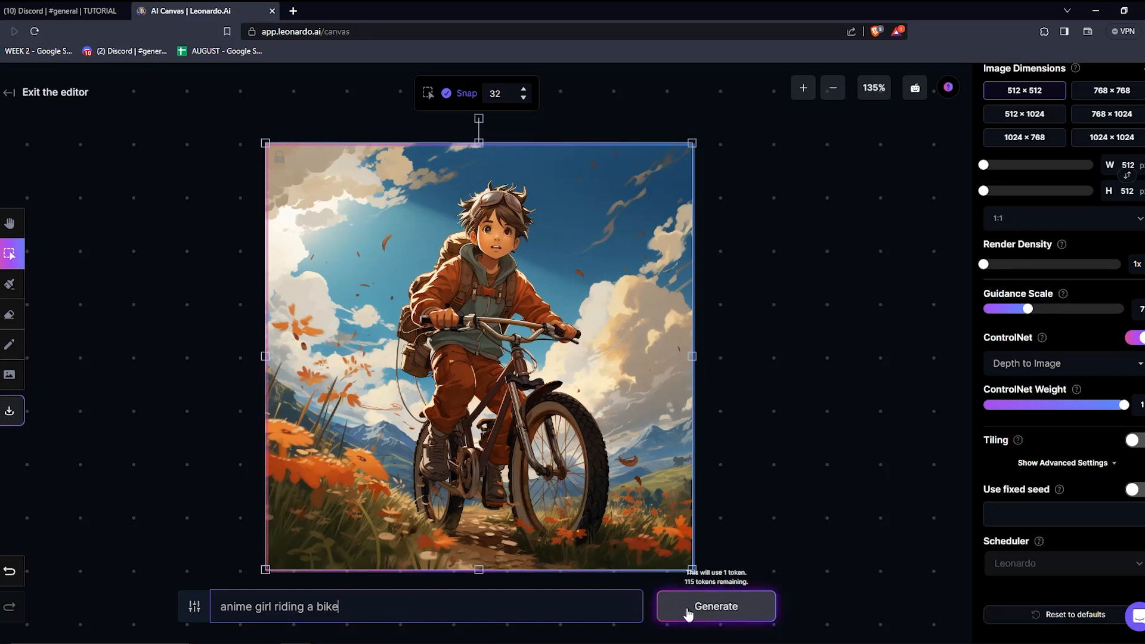
click(714, 606)
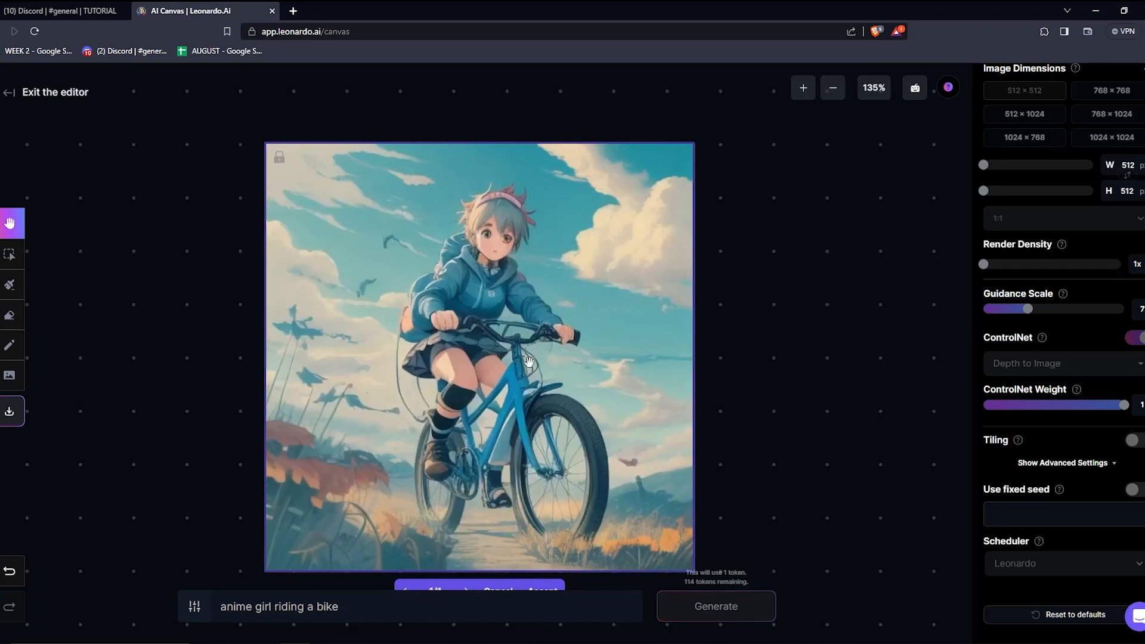
mouse_move(511, 352)
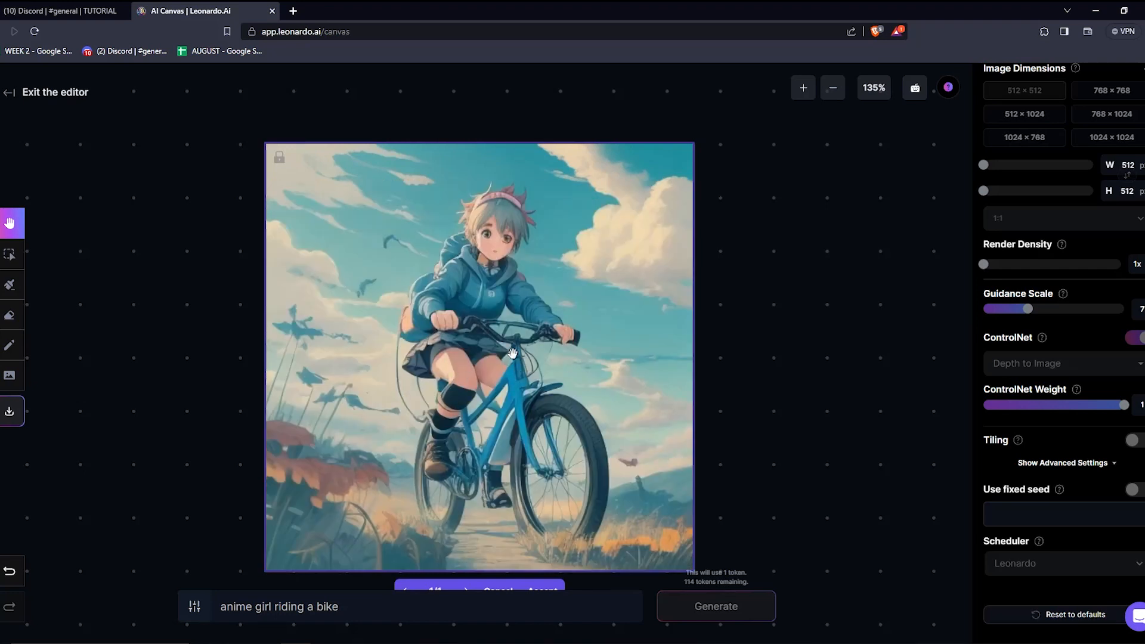